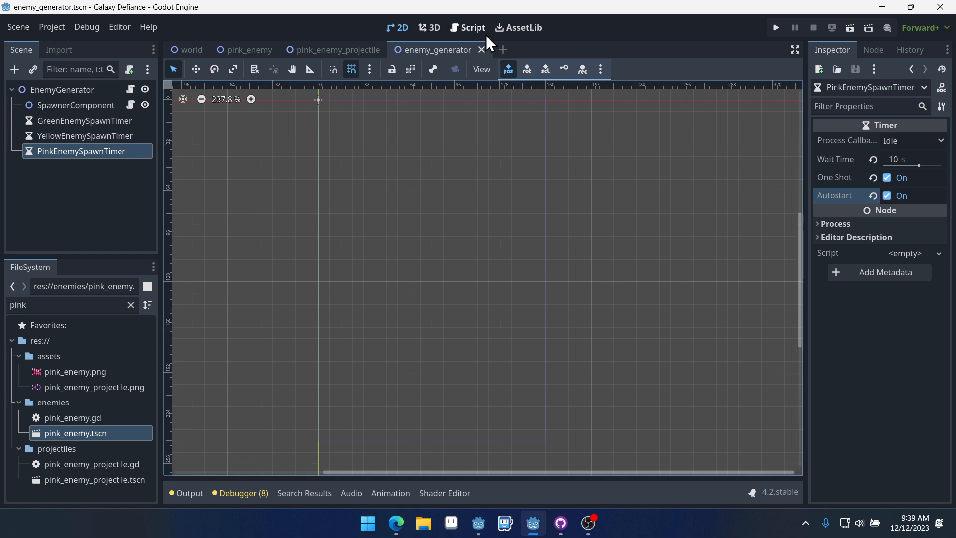
pyautogui.moveTo(501, 50)
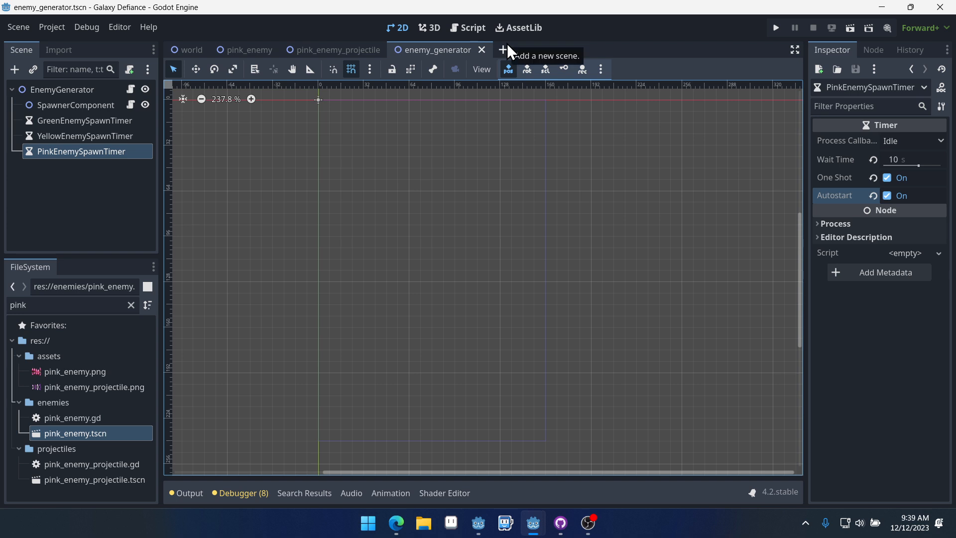
pyautogui.moveTo(577, 37)
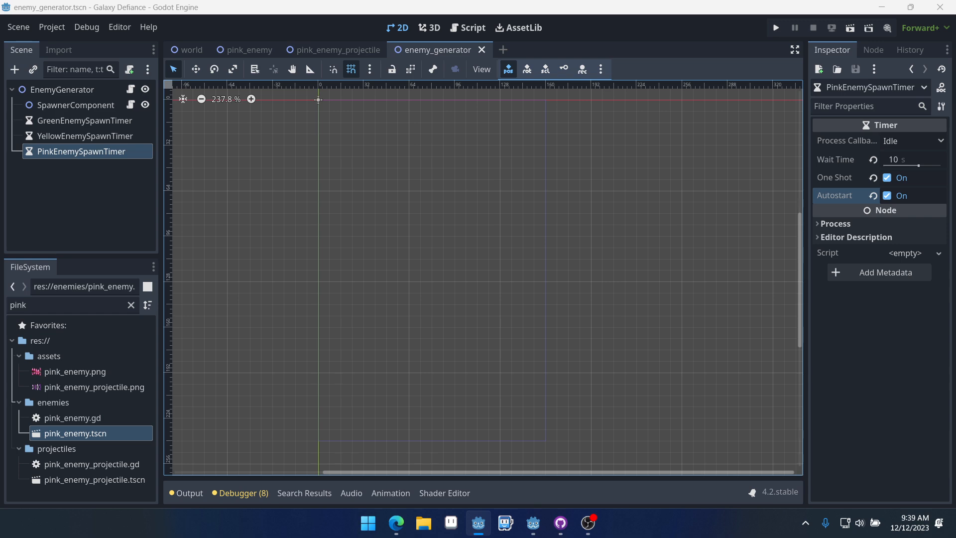
pyautogui.click(466, 27)
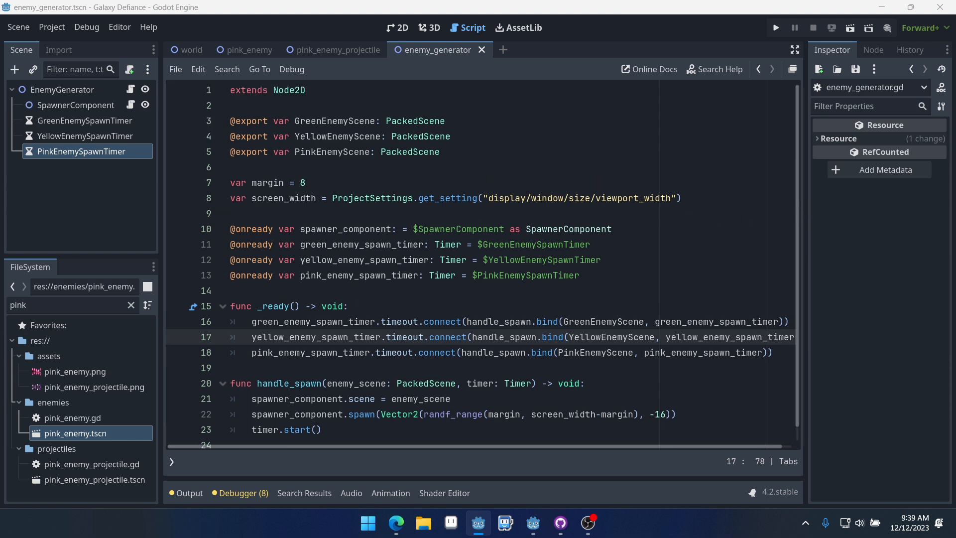
pyautogui.moveTo(143, 187)
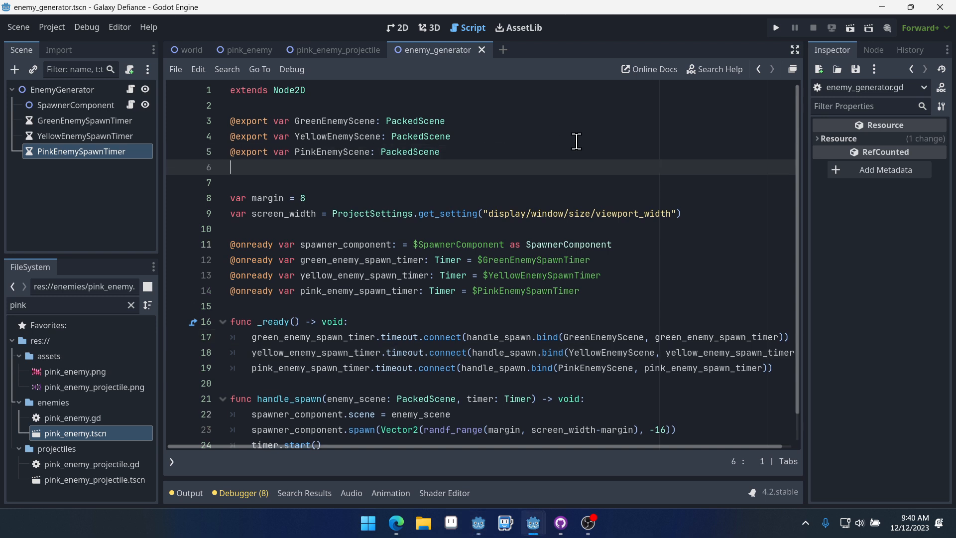
pyautogui.write('@export')
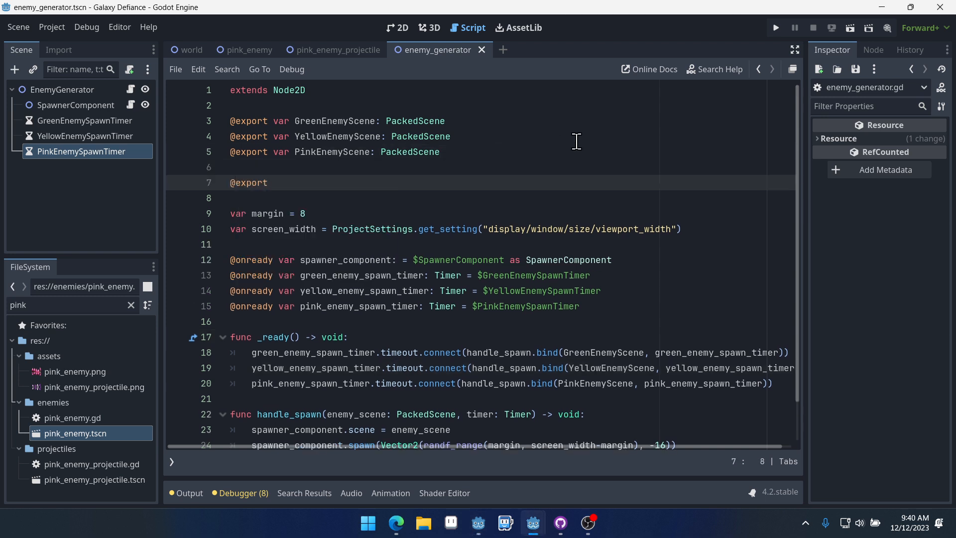
pyautogui.write('var game')
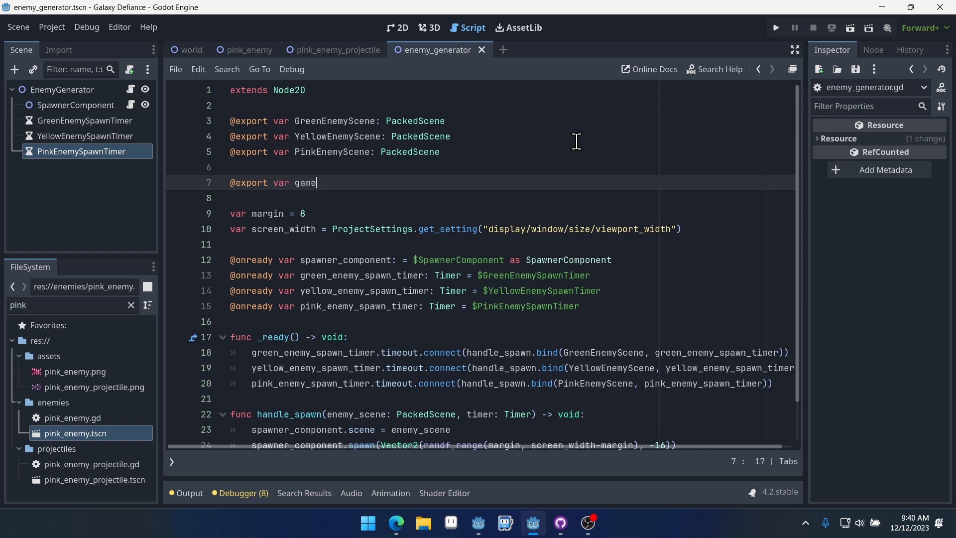
pyautogui.write('_stats: GameStats')
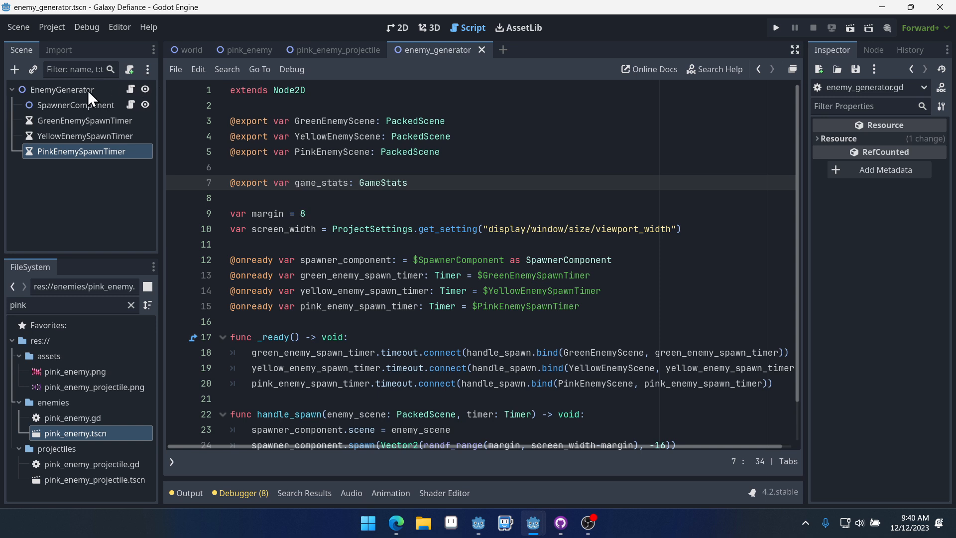
# Assign game_stats.tres to the EnemyGenerator node's Game Stats slot.
pyautogui.click(62, 90)
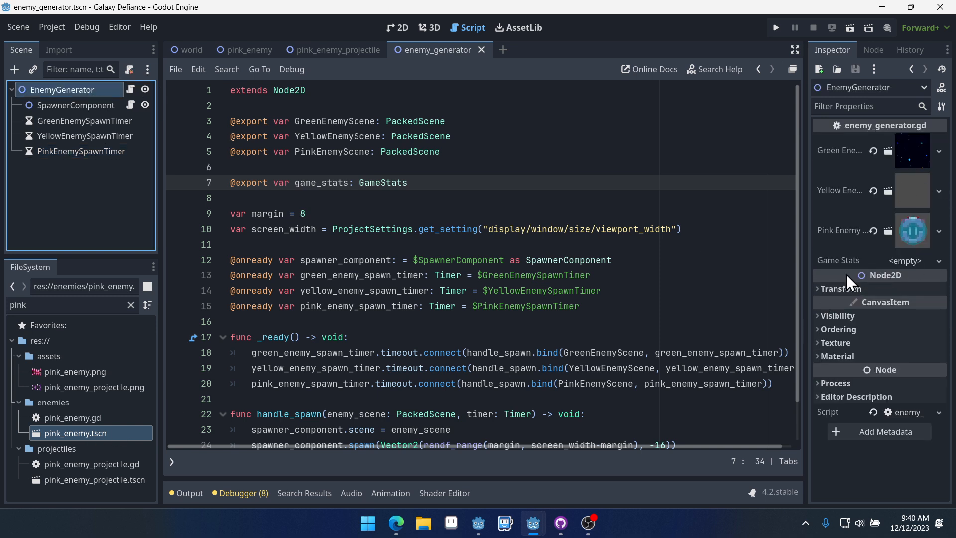
pyautogui.write('g')
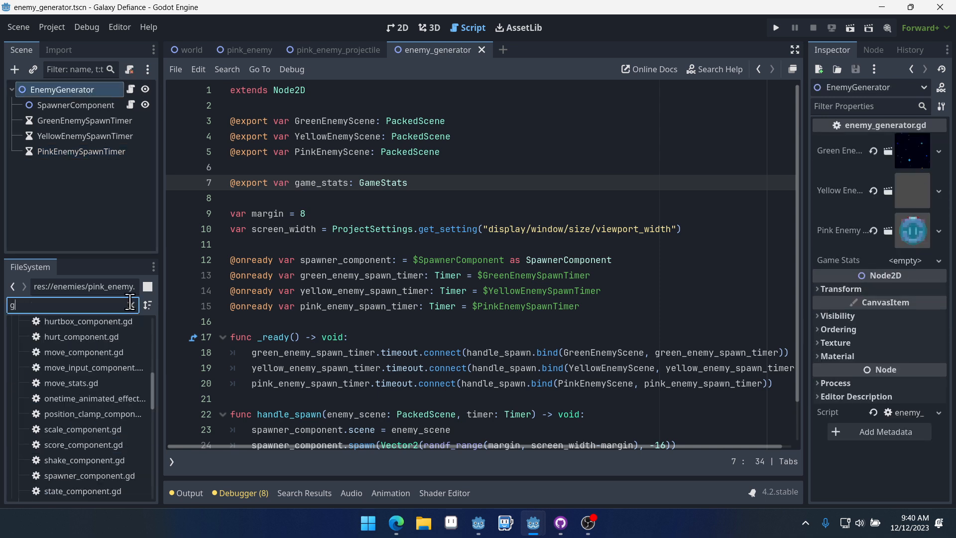
pyautogui.write('ame')
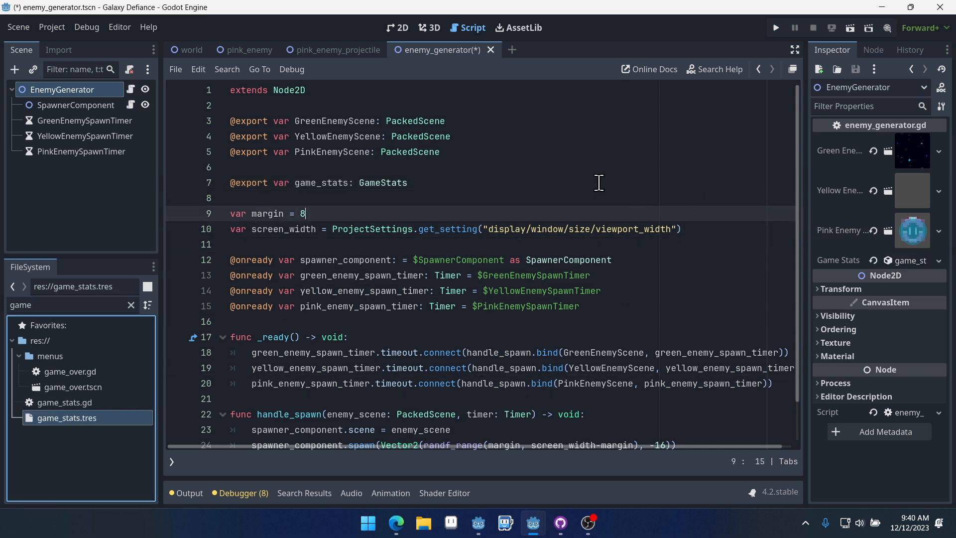
# Save the scene and give handle_spawn a 'time_offset: float = 1.0' parameter.
pyautogui.press('ctrl+s')
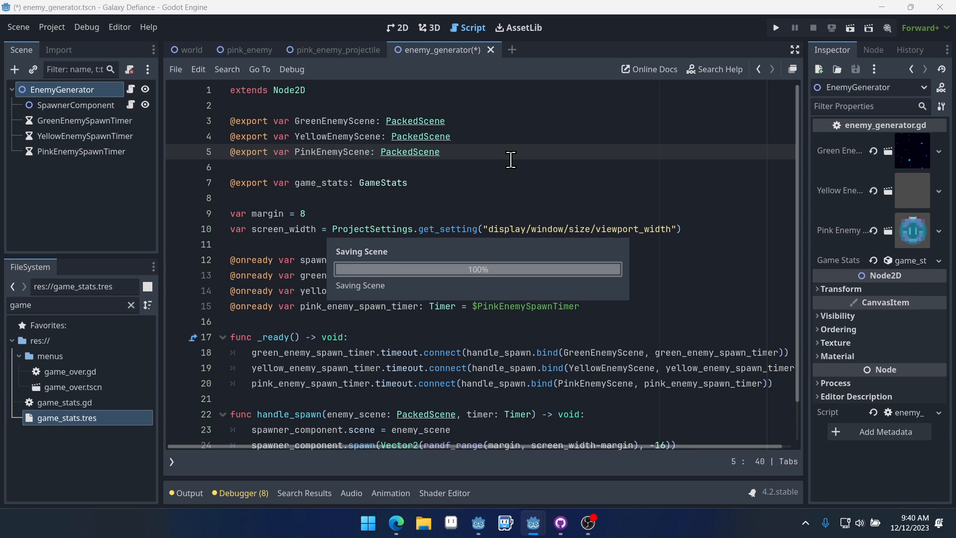
pyautogui.press('ctrl+s')
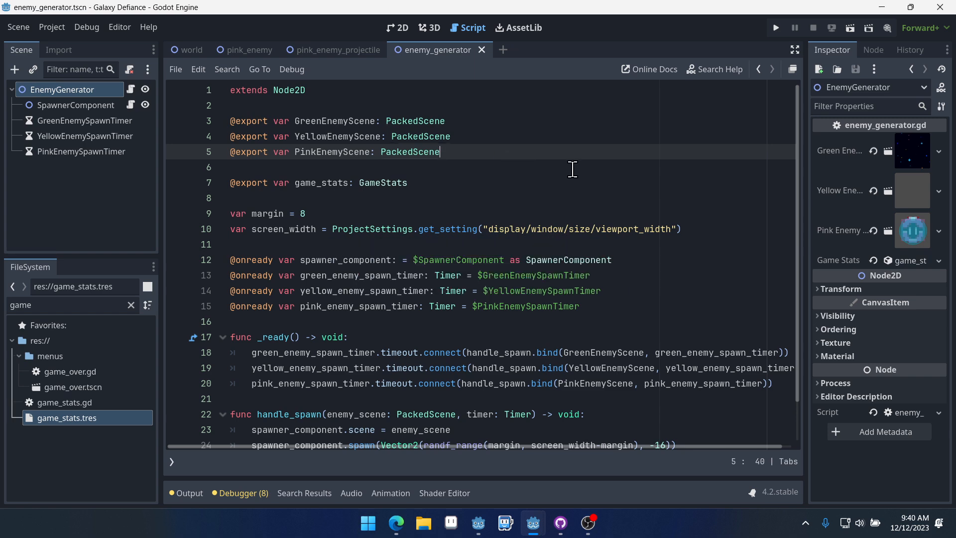
pyautogui.moveTo(499, 235)
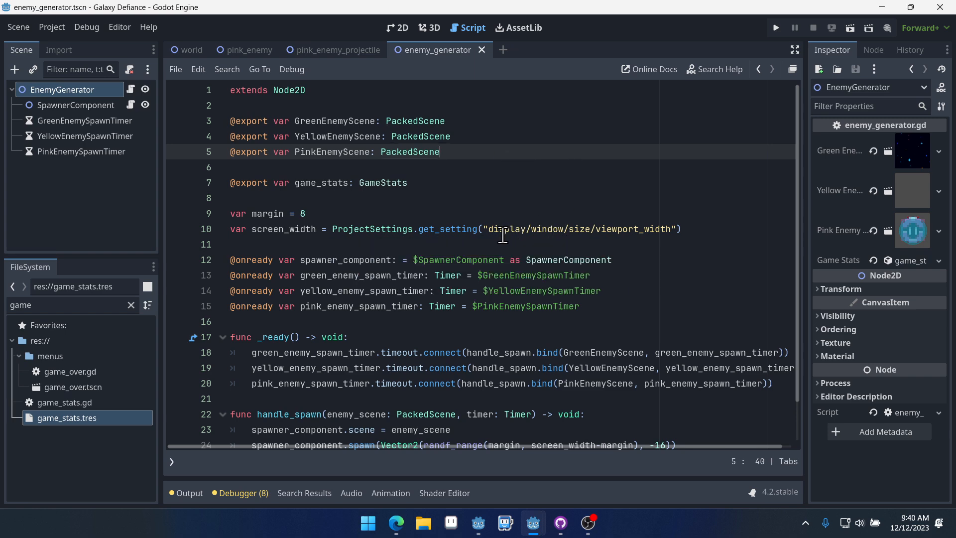
pyautogui.scroll(-3)
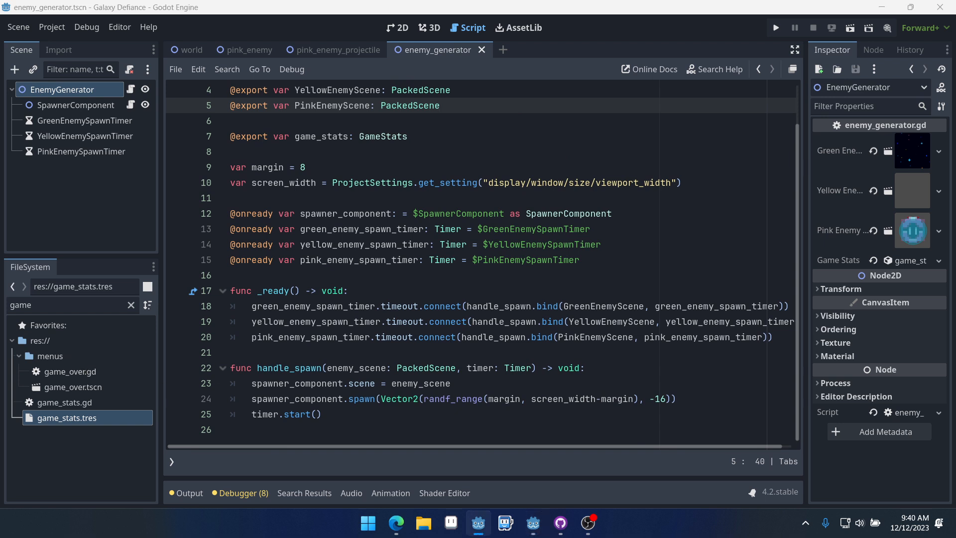
pyautogui.moveTo(161, 347)
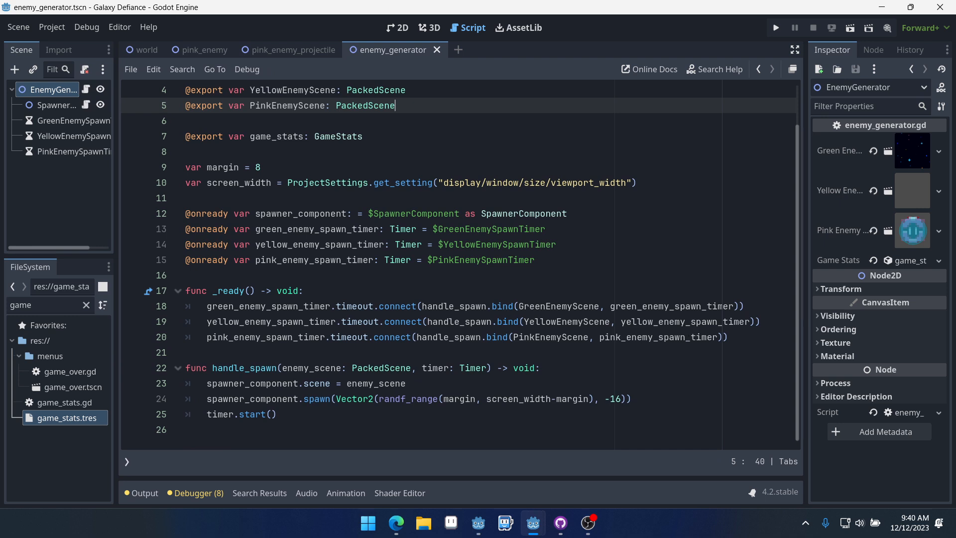
pyautogui.moveTo(680, 337)
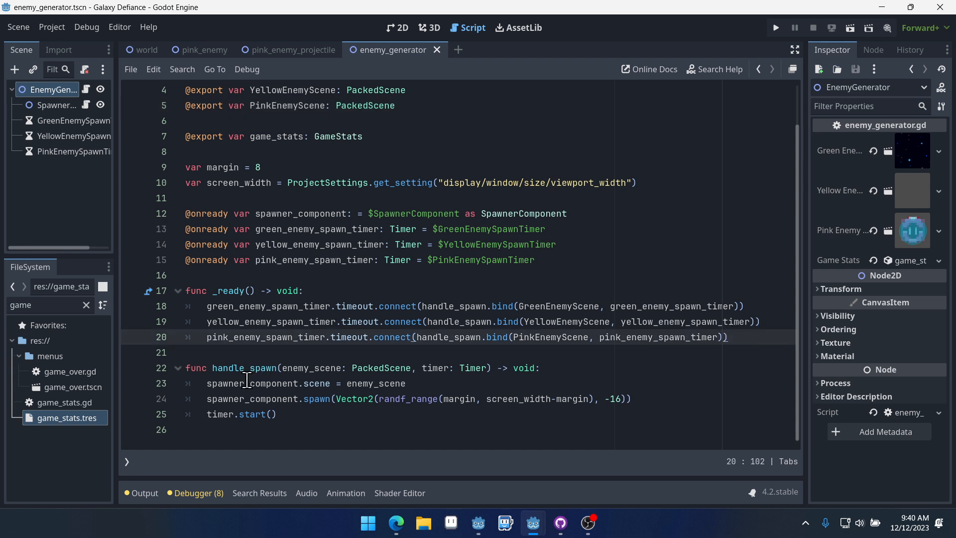
pyautogui.doubleClick(244, 367)
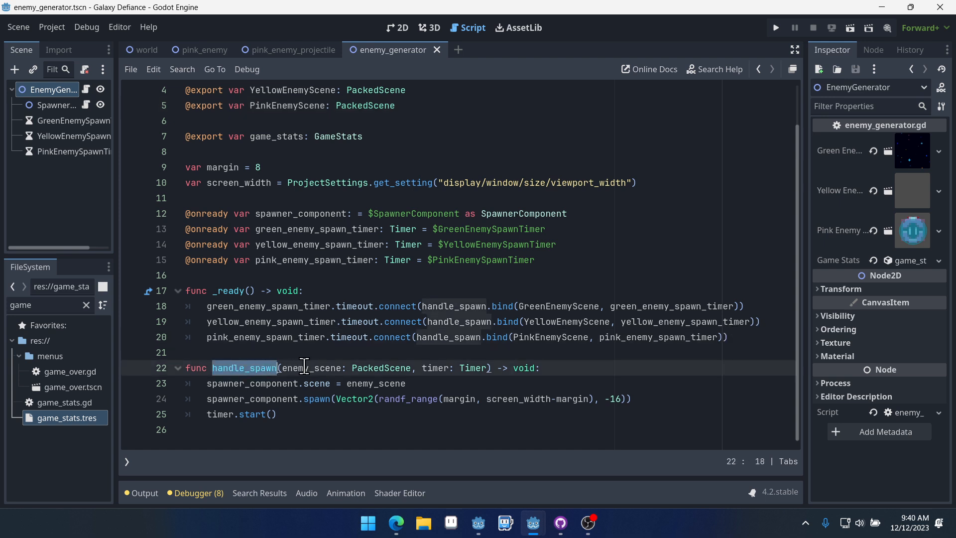
pyautogui.click(316, 368)
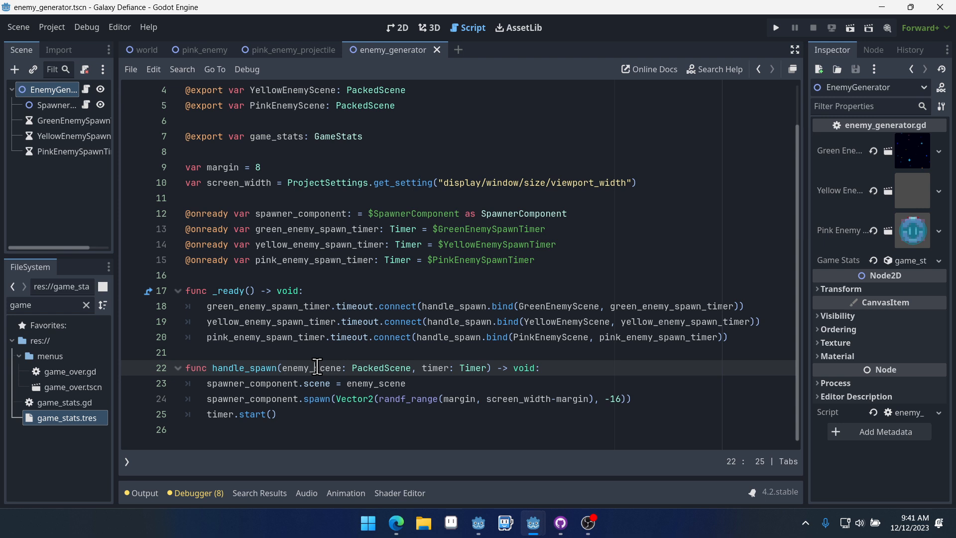
pyautogui.moveTo(474, 332)
pyautogui.write(', time_offset: ')
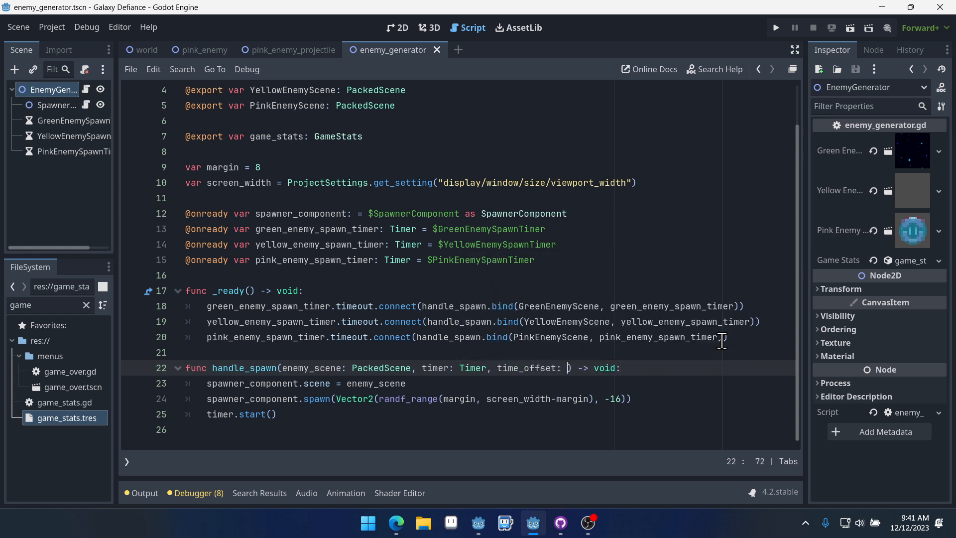
pyautogui.write('float = 1.0')
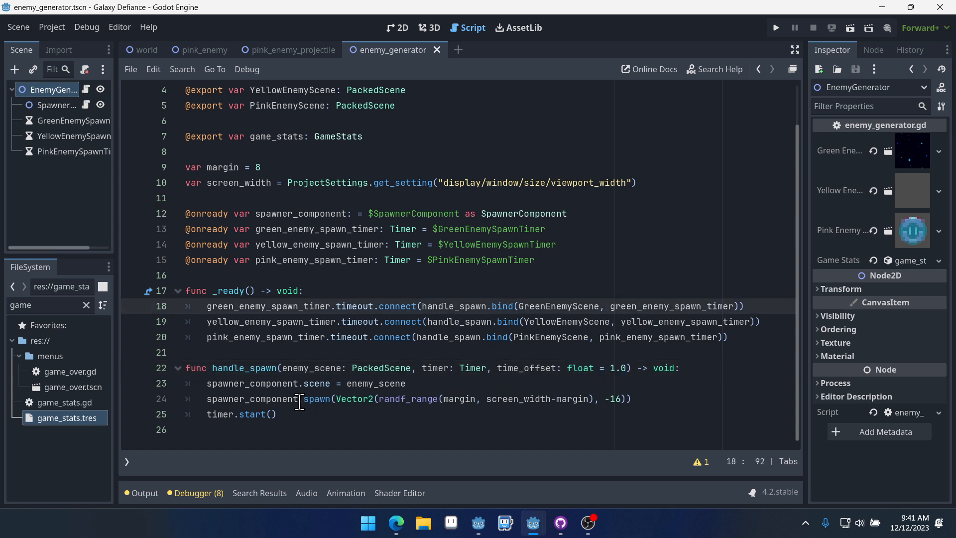
pyautogui.moveTo(646, 398)
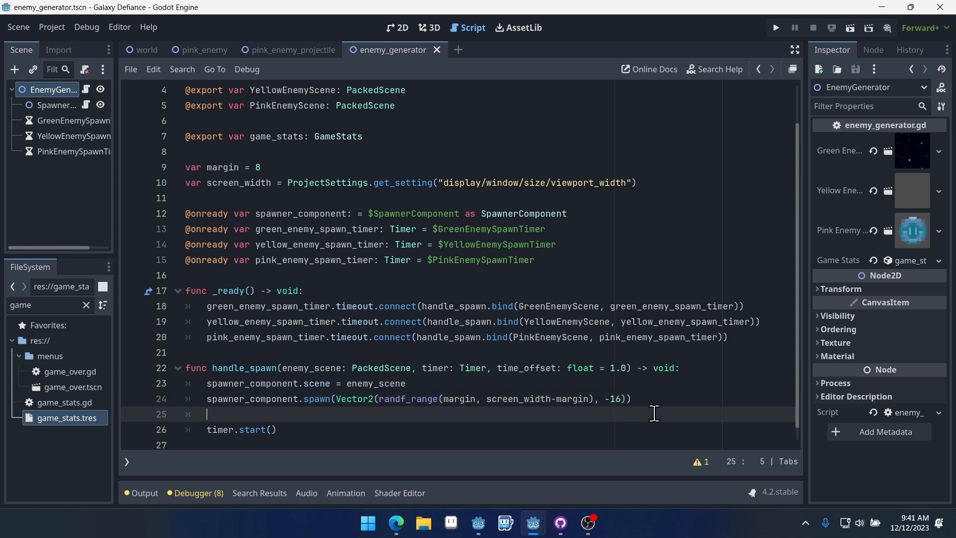
# Write 'var spawn_rate = time_offset / (0.5 + (game_stats.score * 0.01))' in handle_spawn.
pyautogui.write('var spawn_rate =')
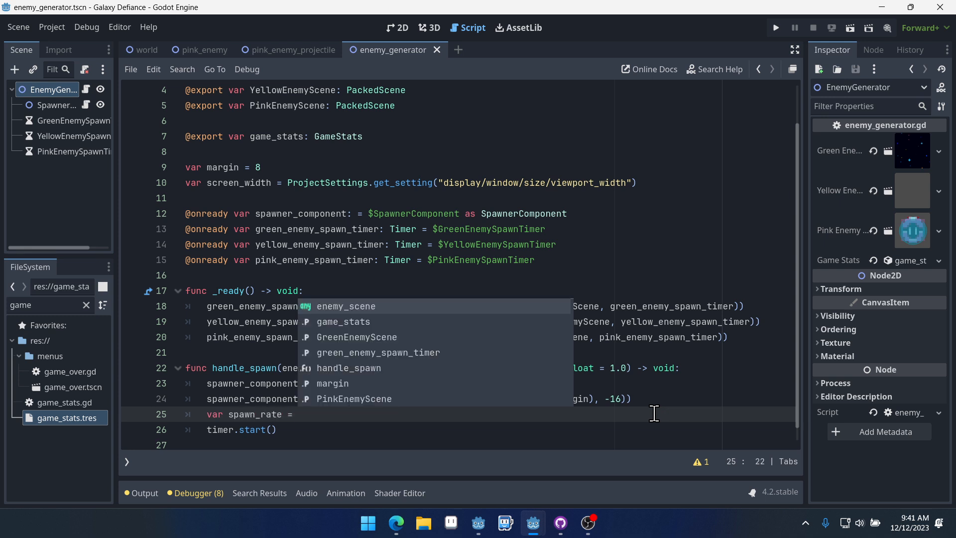
pyautogui.write('timer')
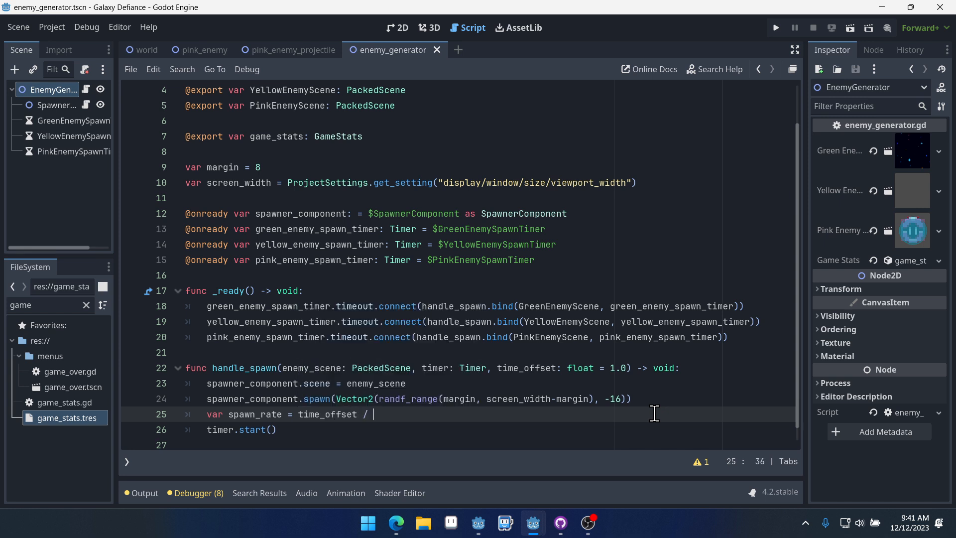
pyautogui.write('(0.5')
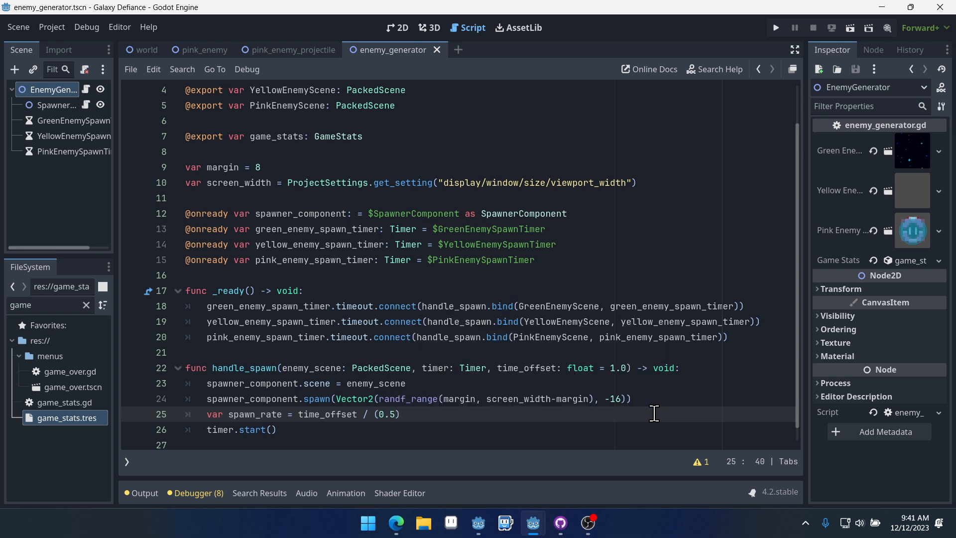
pyautogui.write('+')
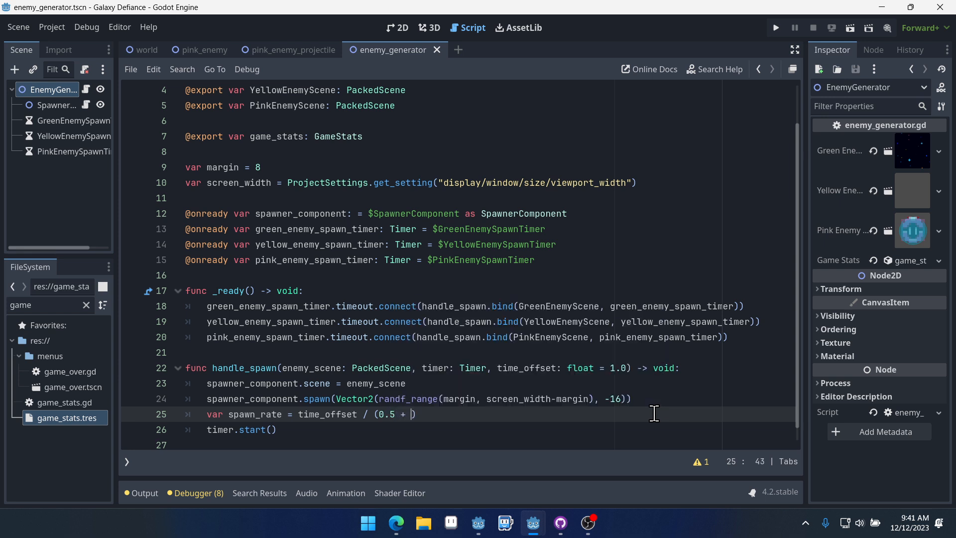
pyautogui.write('(')
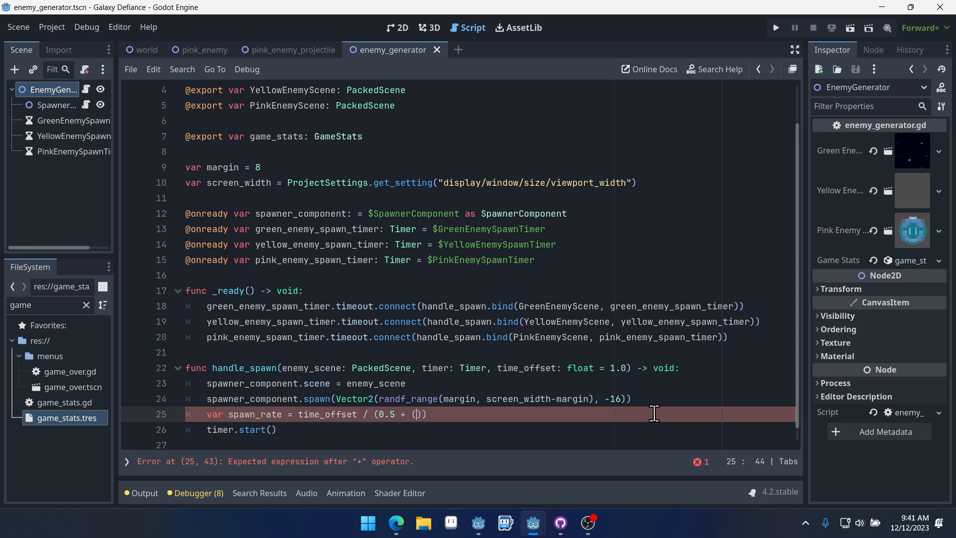
pyautogui.write('game_stats.score * 0.')
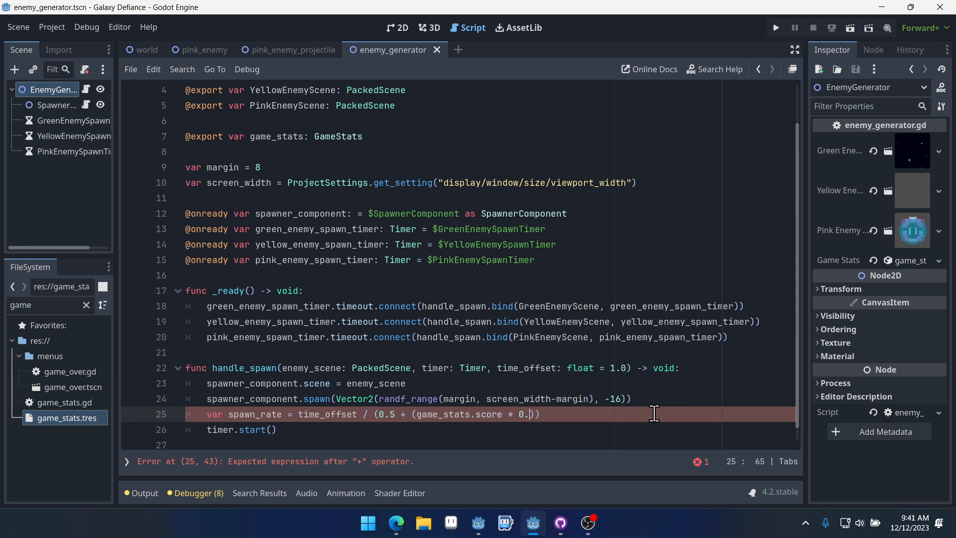
pyautogui.write('01')
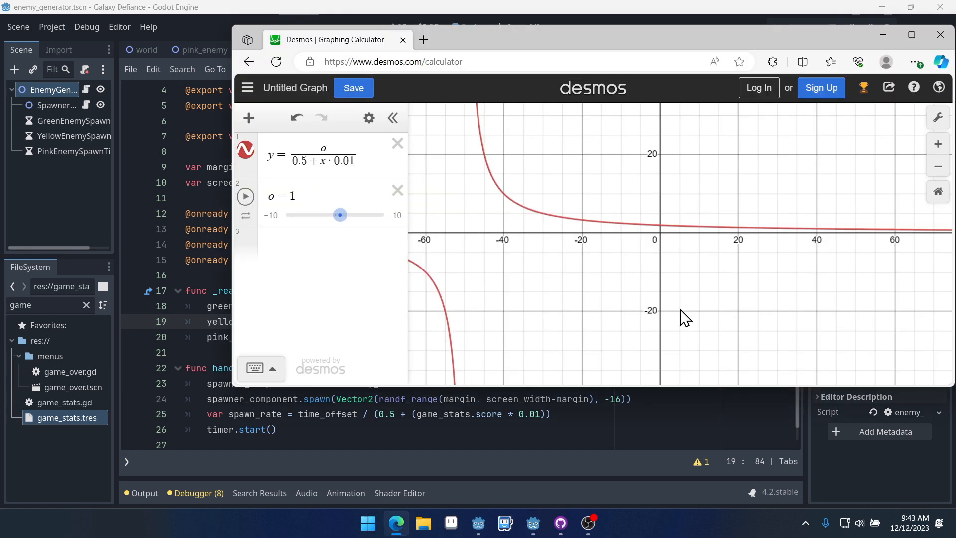
pyautogui.moveTo(628, 235)
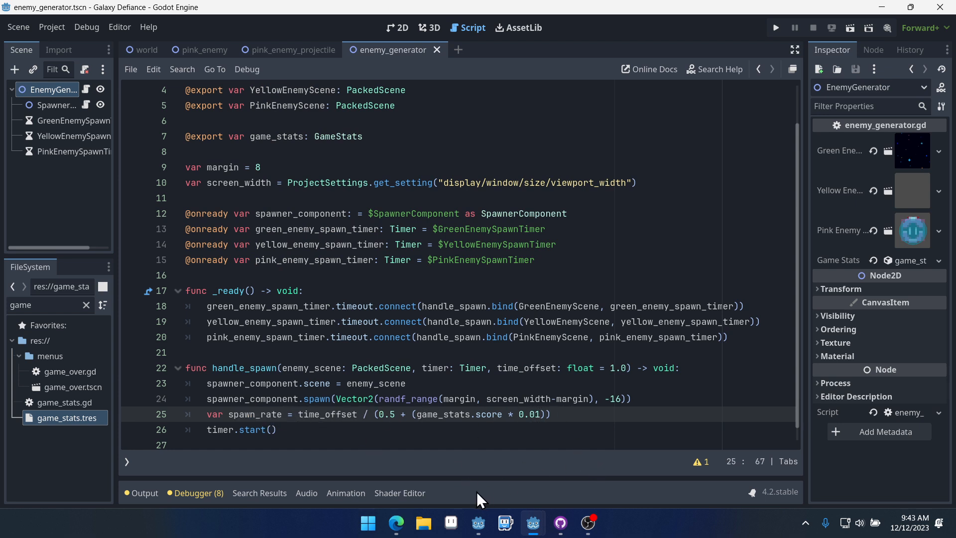
# Bring the Desmos graph of y = o/(0.5 + x·0.01) back into view.
pyautogui.click(396, 523)
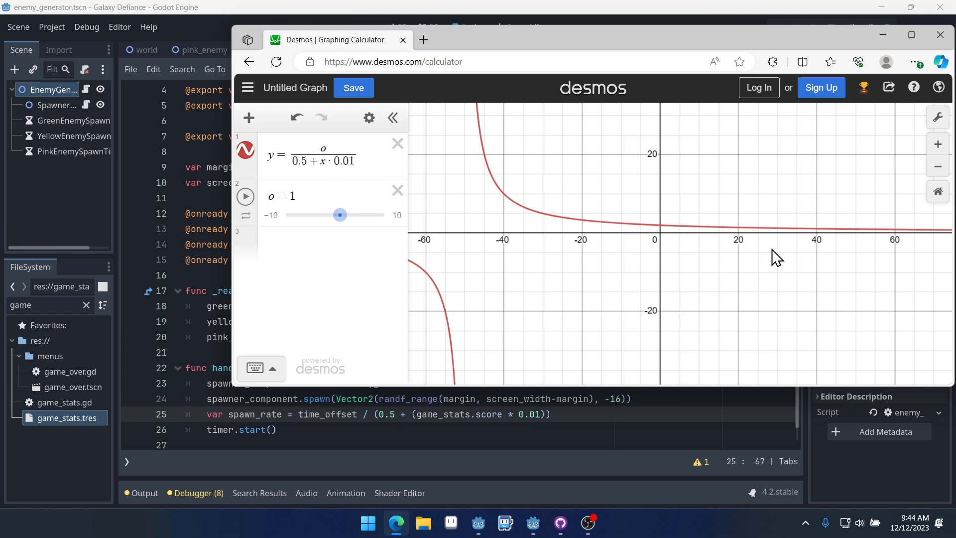
pyautogui.moveTo(834, 238)
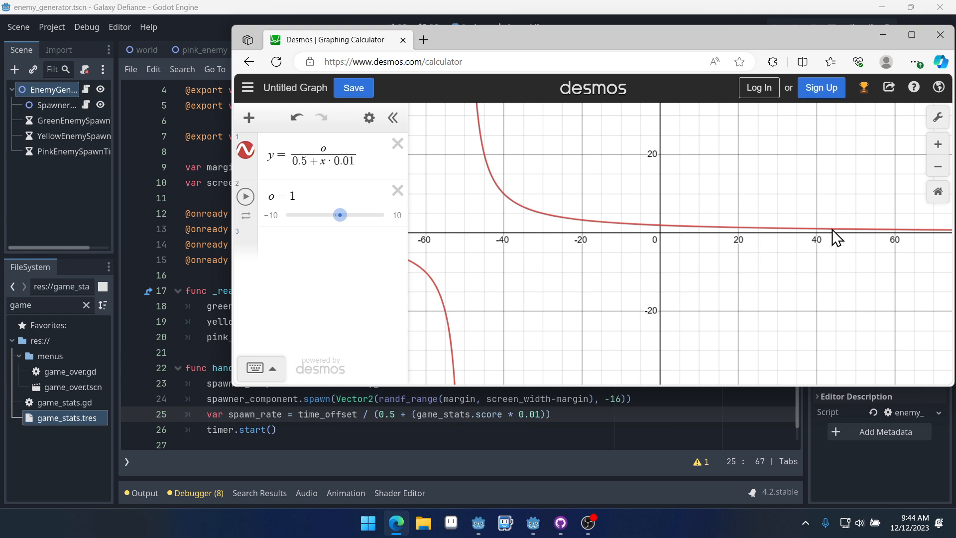
pyautogui.moveTo(719, 241)
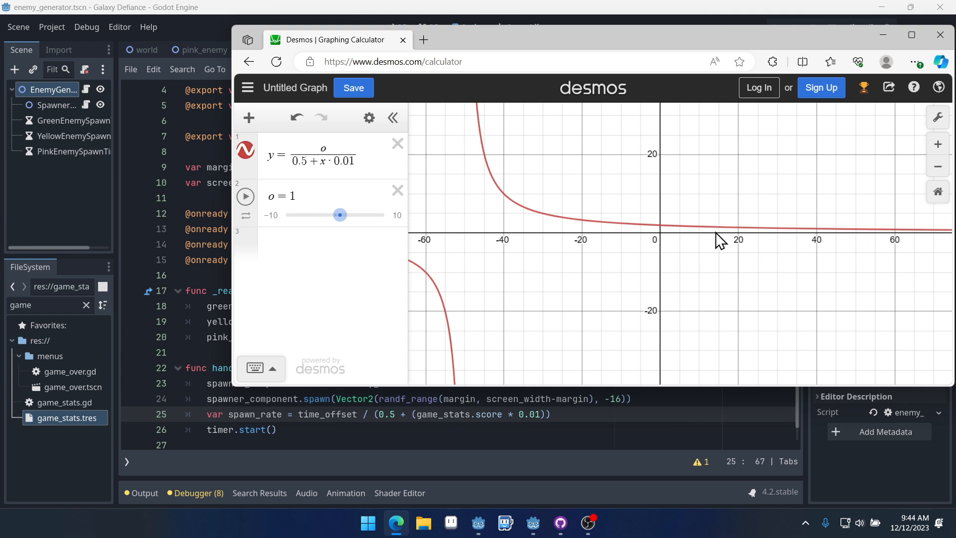
pyautogui.moveTo(720, 273)
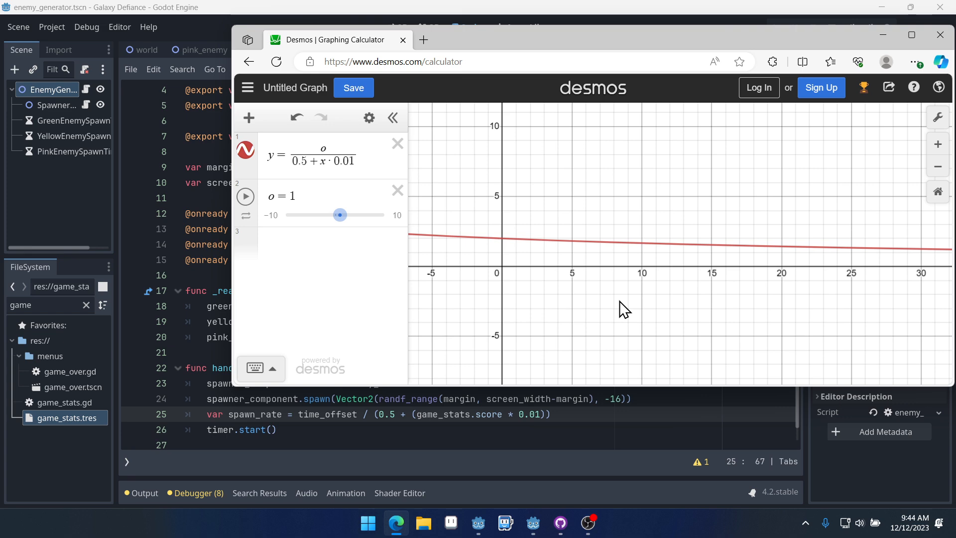
pyautogui.moveTo(576, 256)
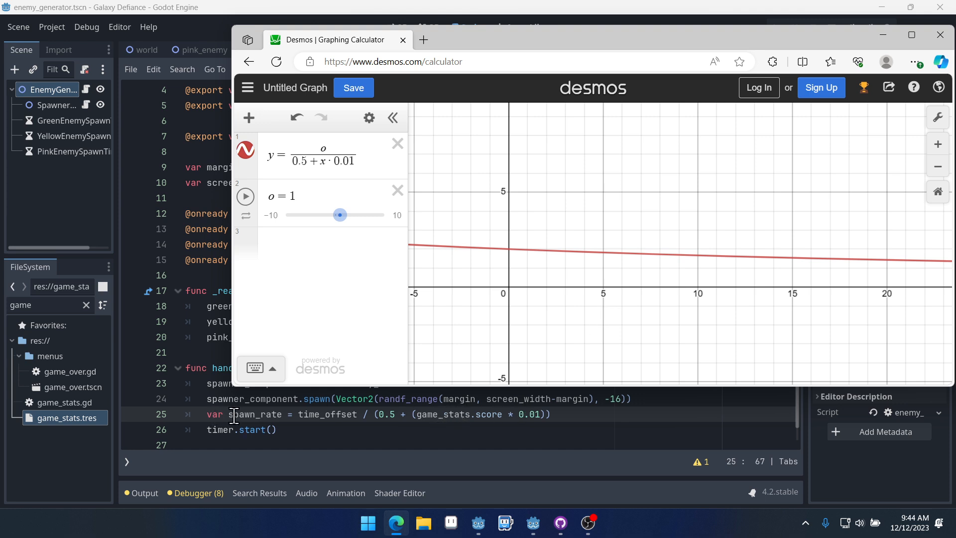
pyautogui.moveTo(473, 189)
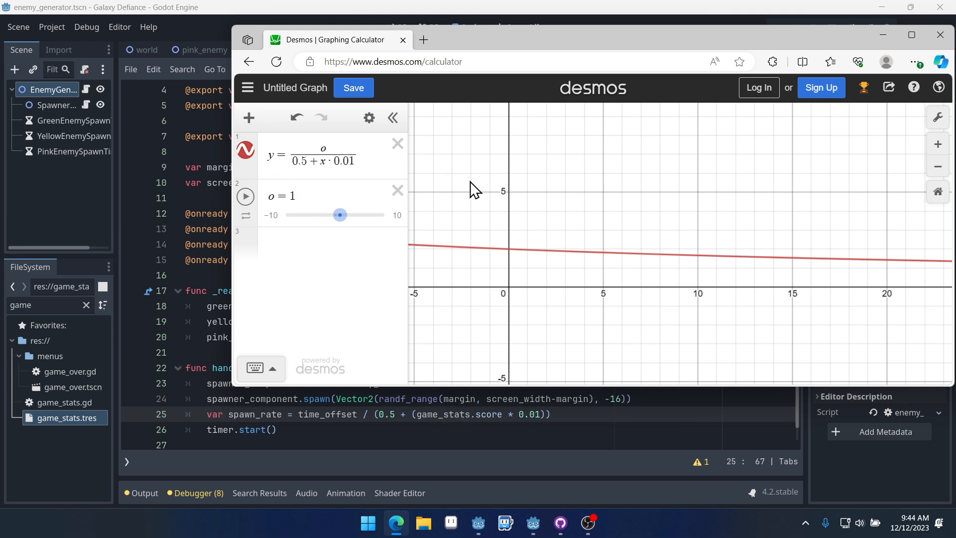
pyautogui.moveTo(730, 214)
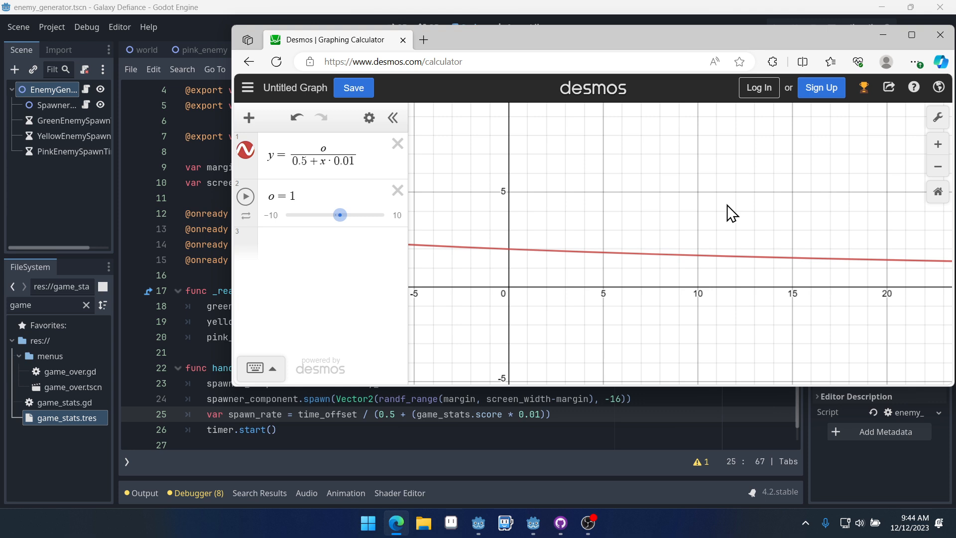
pyautogui.moveTo(713, 221)
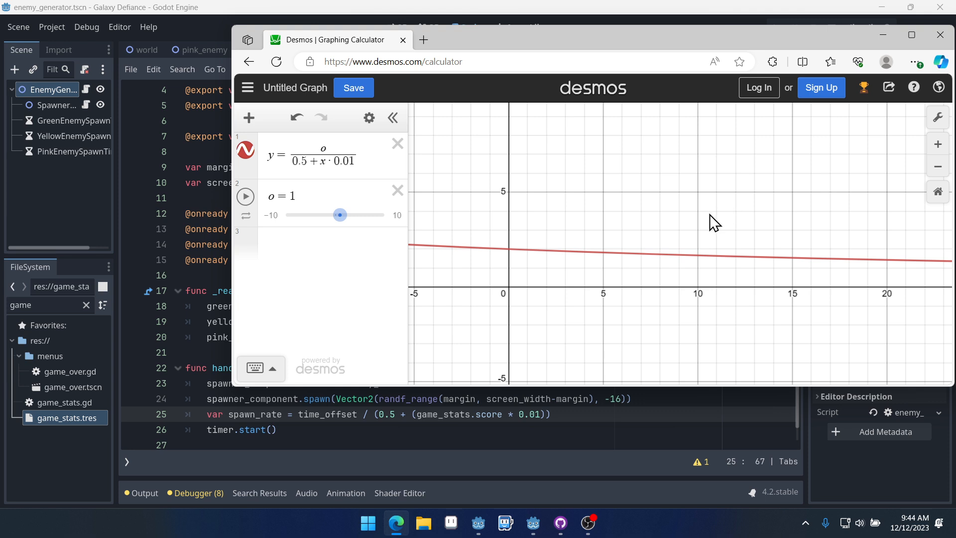
pyautogui.moveTo(368, 290)
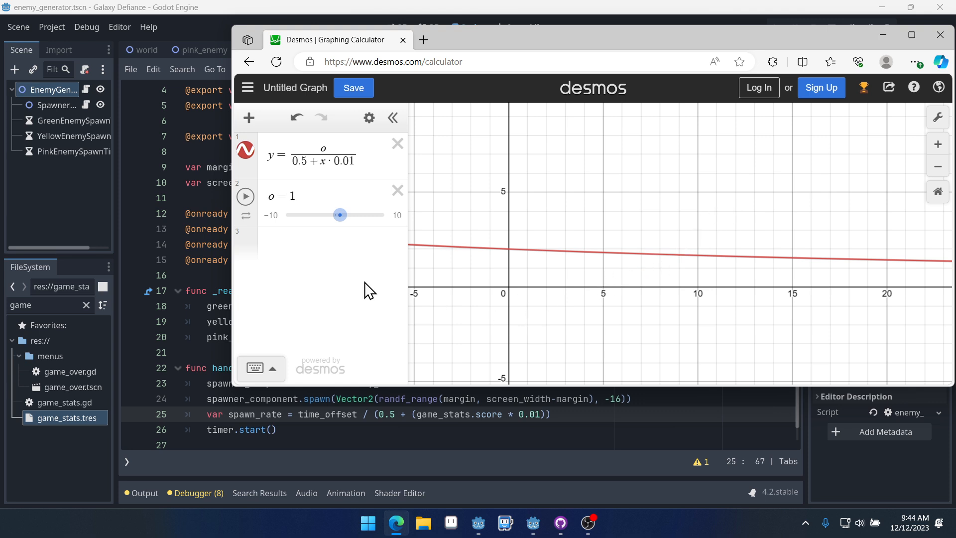
pyautogui.moveTo(606, 262)
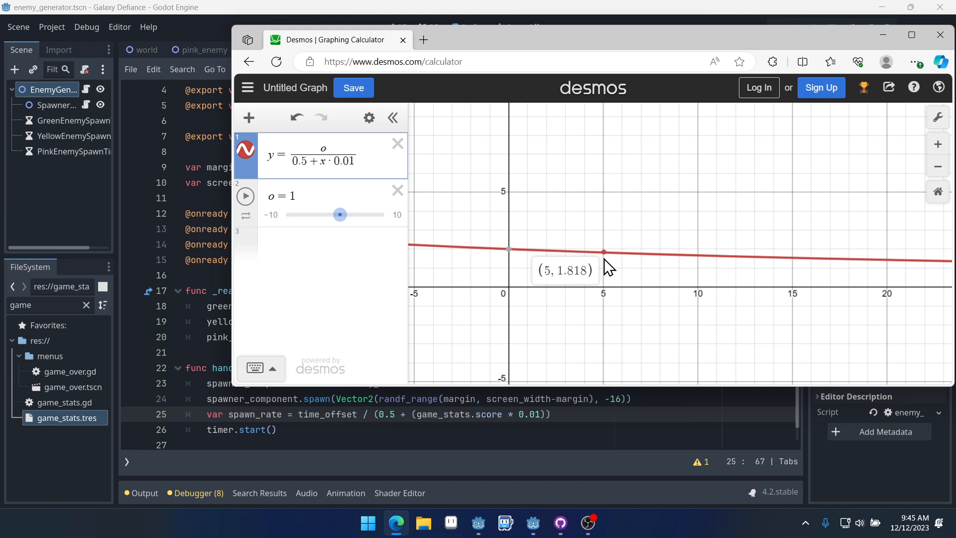
pyautogui.moveTo(797, 304)
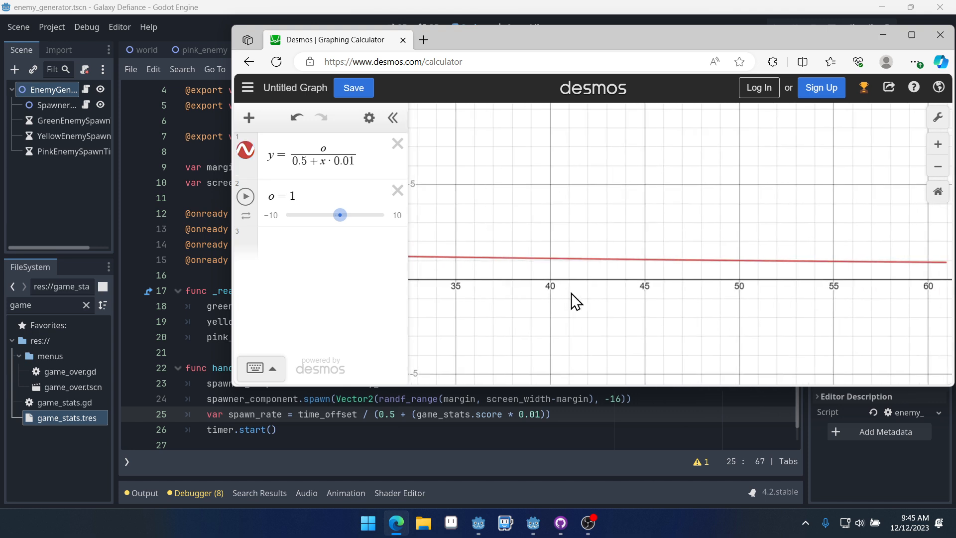
pyautogui.moveTo(576, 301); pyautogui.dragTo(858, 321)
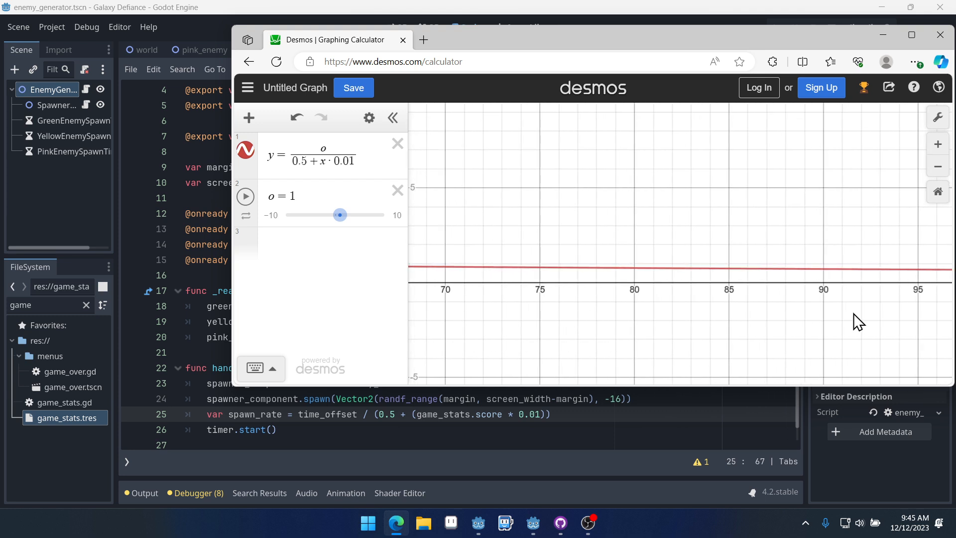
pyautogui.moveTo(853, 319); pyautogui.dragTo(639, 289)
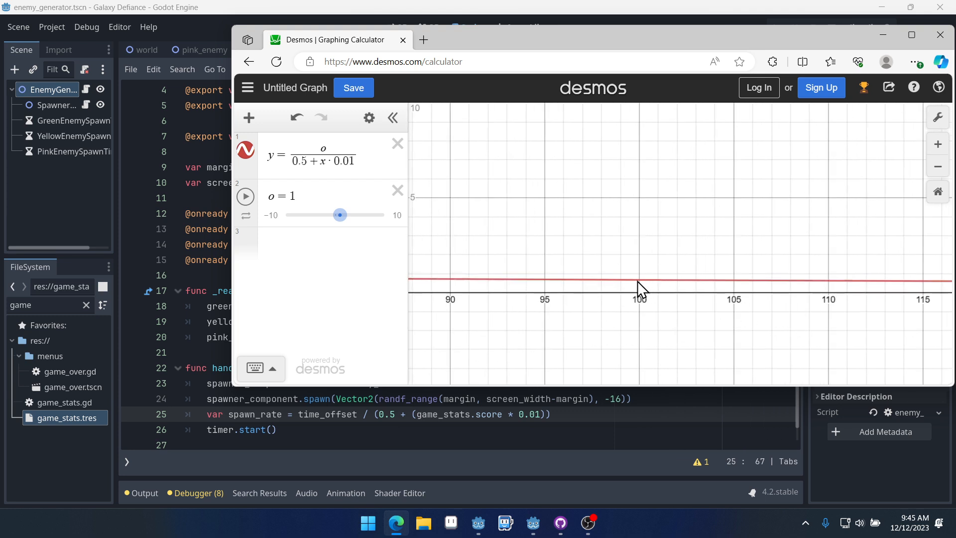
pyautogui.click(639, 279)
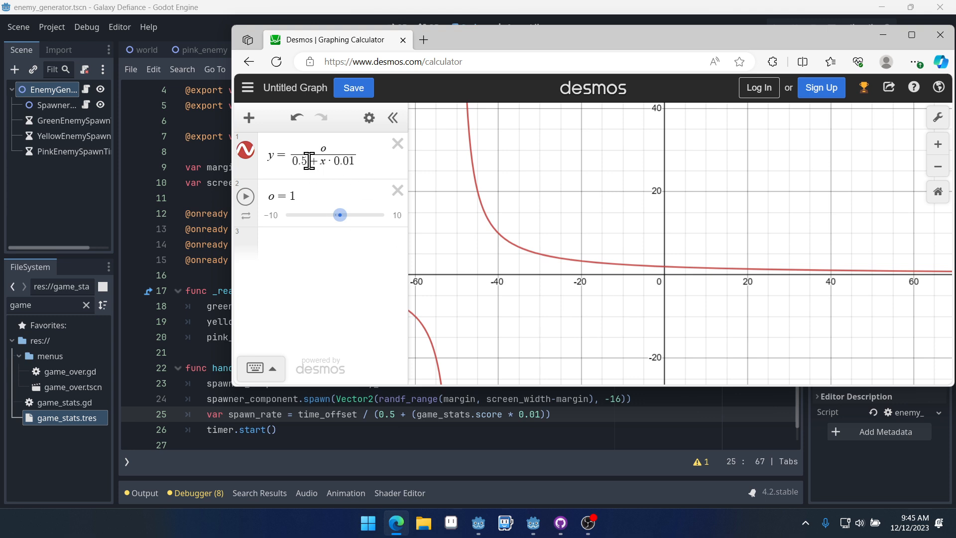
pyautogui.click(308, 161)
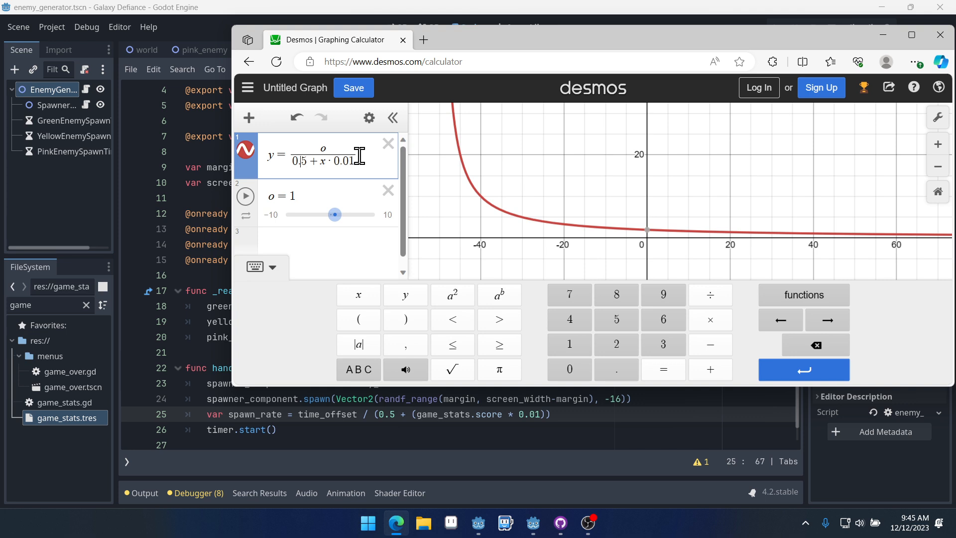
pyautogui.press('Backspace')
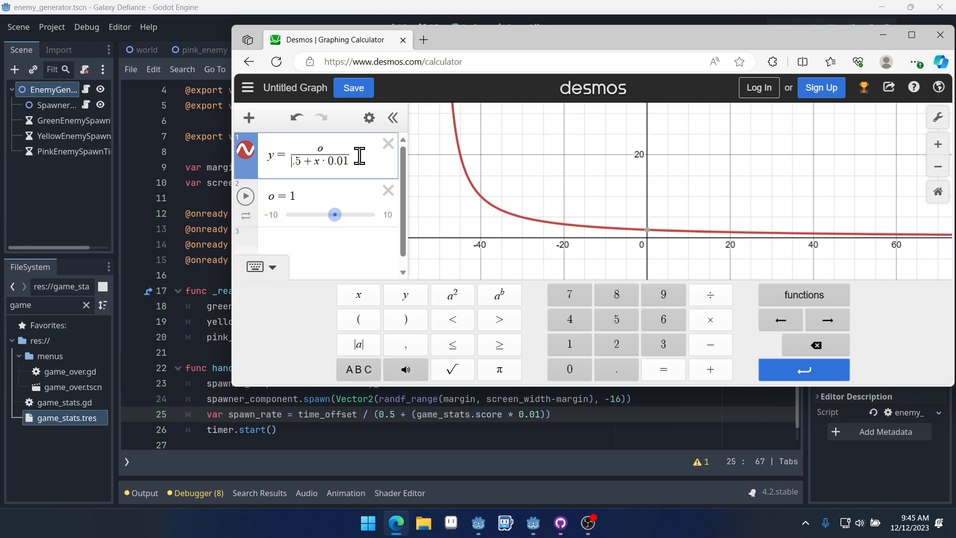
pyautogui.write('5')
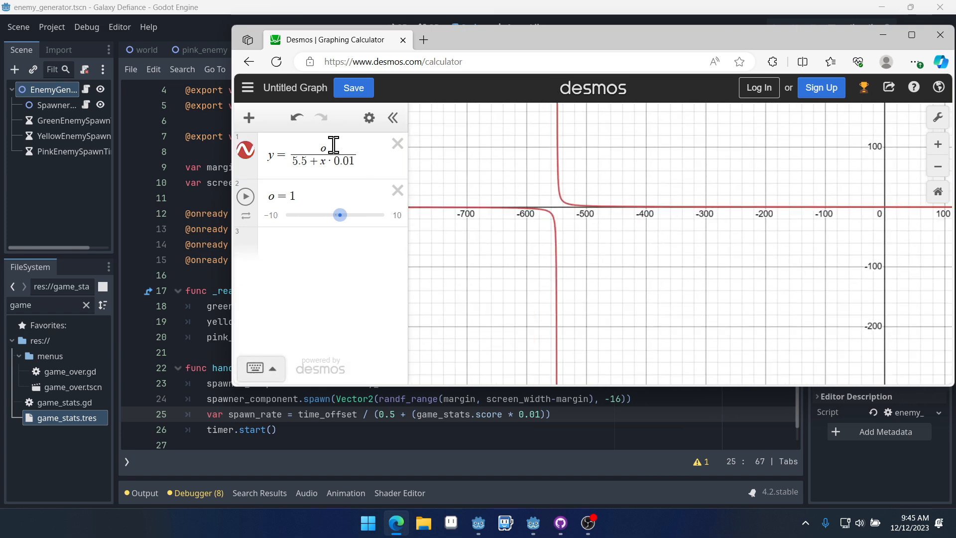
pyautogui.click(338, 161)
pyautogui.write('0')
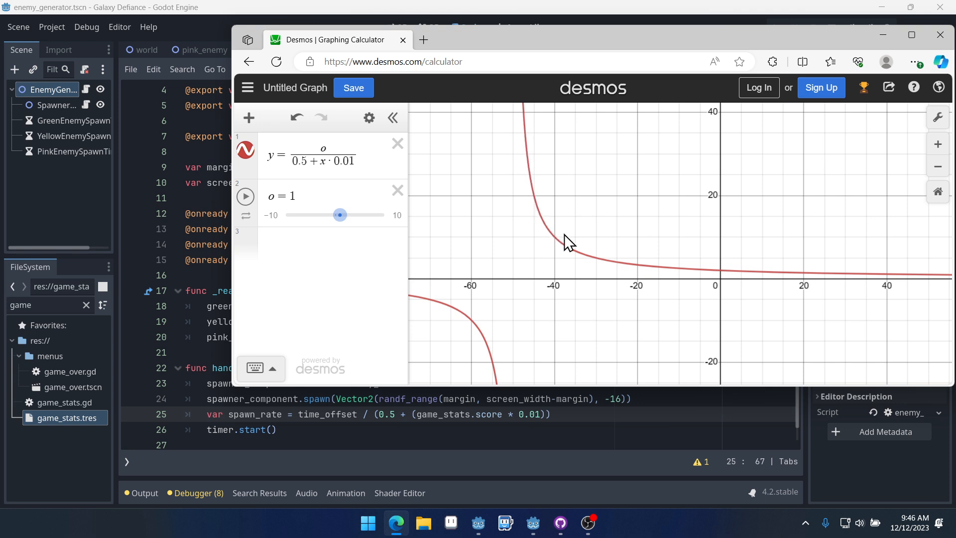
pyautogui.moveTo(567, 241); pyautogui.dragTo(637, 275)
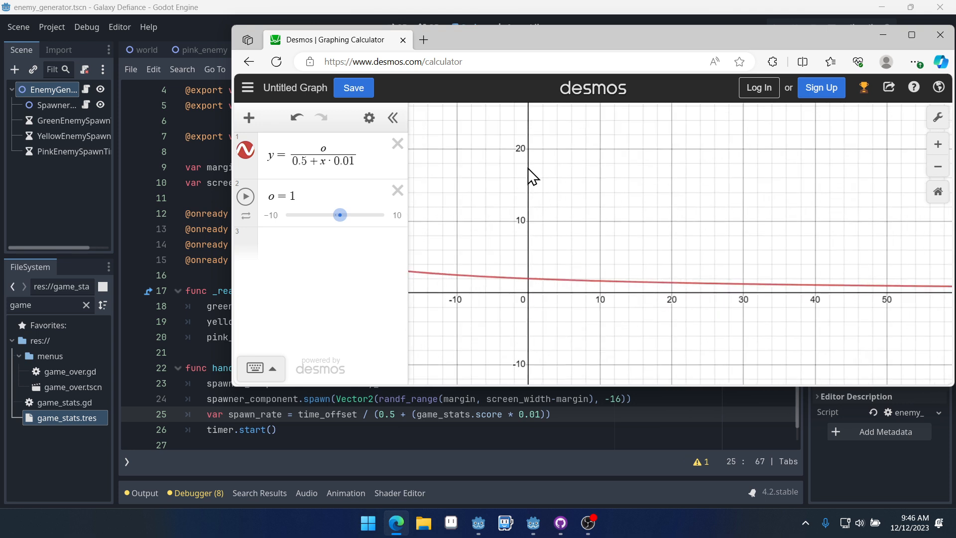
pyautogui.moveTo(670, 290)
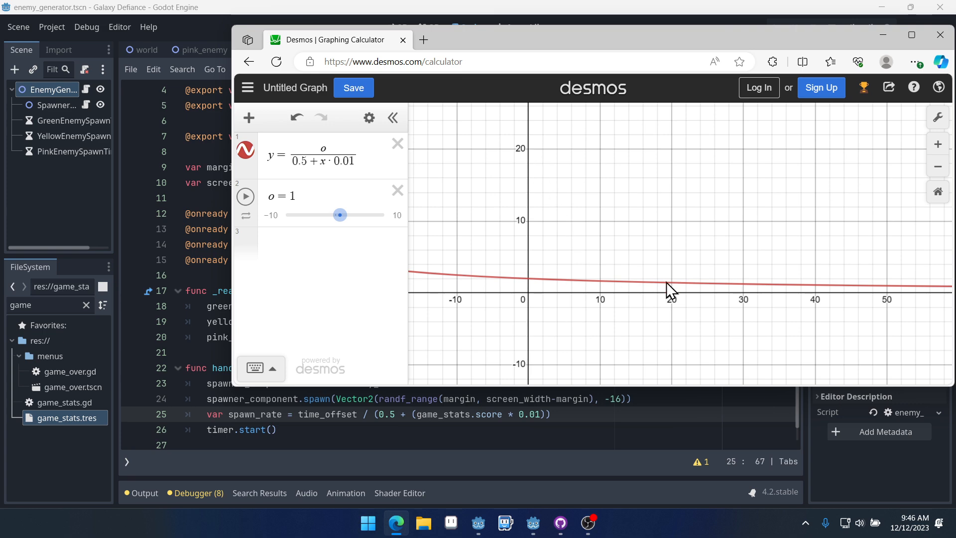
pyautogui.moveTo(670, 290); pyautogui.dragTo(723, 268)
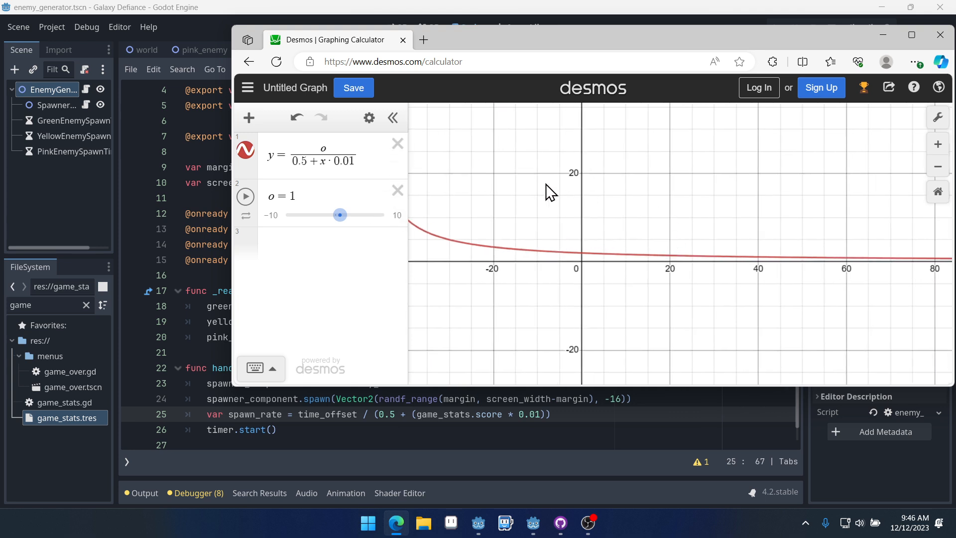
pyautogui.moveTo(735, 279)
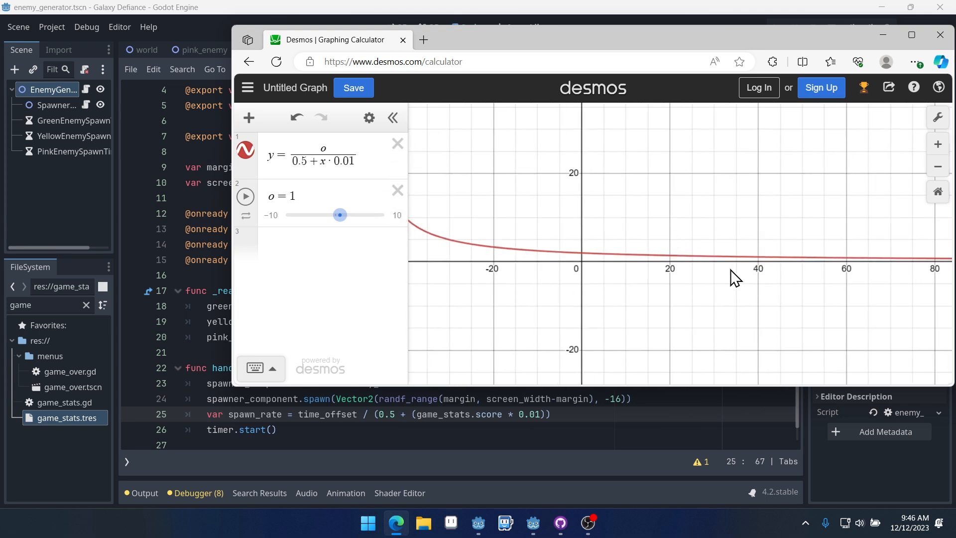
pyautogui.moveTo(542, 203)
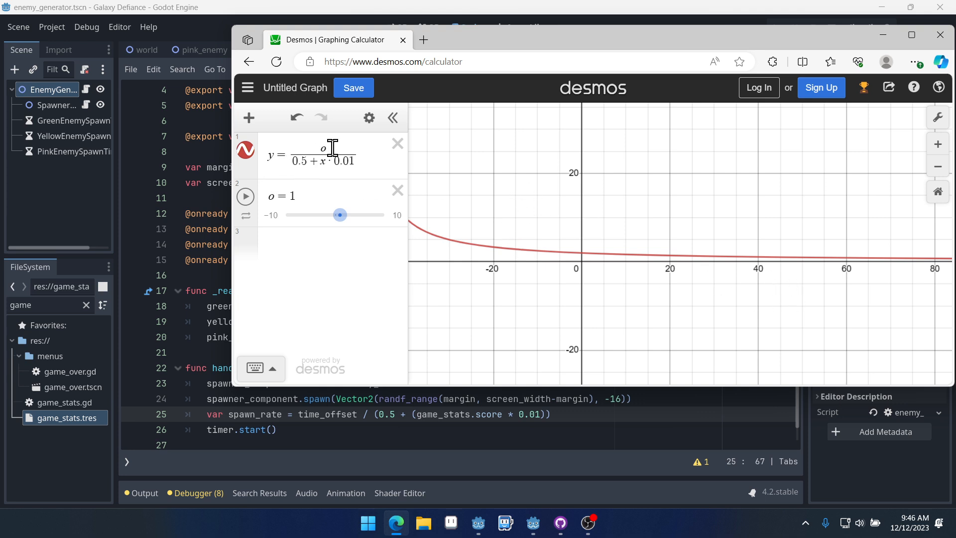
pyautogui.moveTo(600, 341)
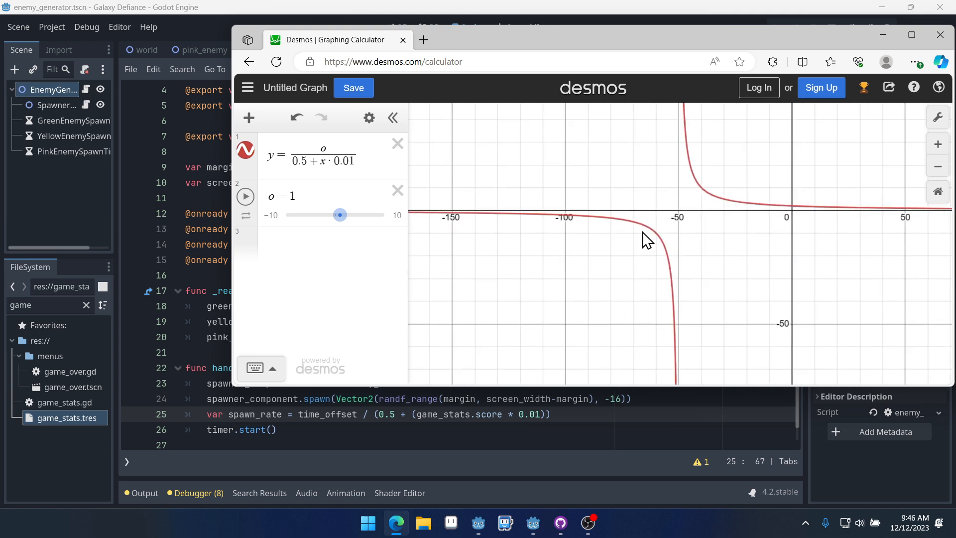
pyautogui.moveTo(811, 235)
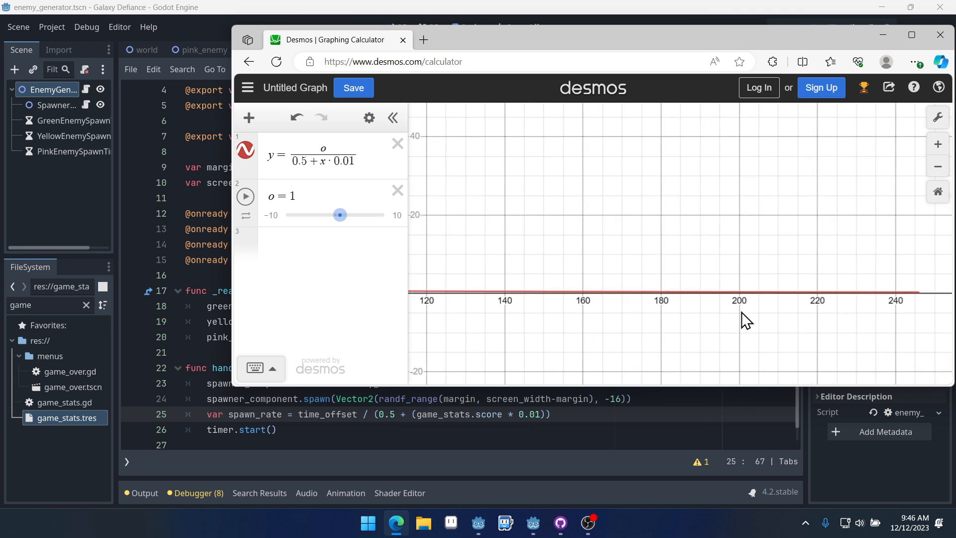
pyautogui.moveTo(746, 319); pyautogui.dragTo(839, 298)
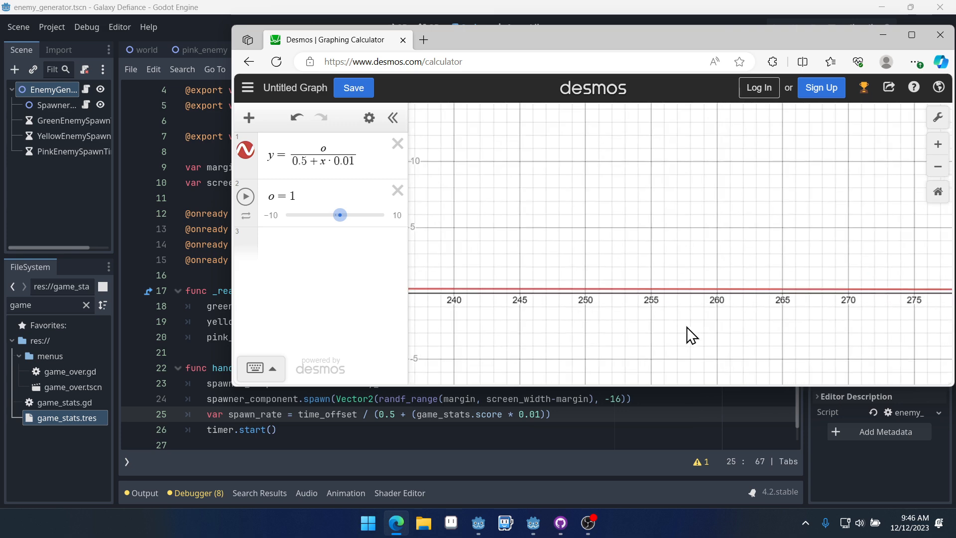
pyautogui.moveTo(689, 335); pyautogui.dragTo(524, 312)
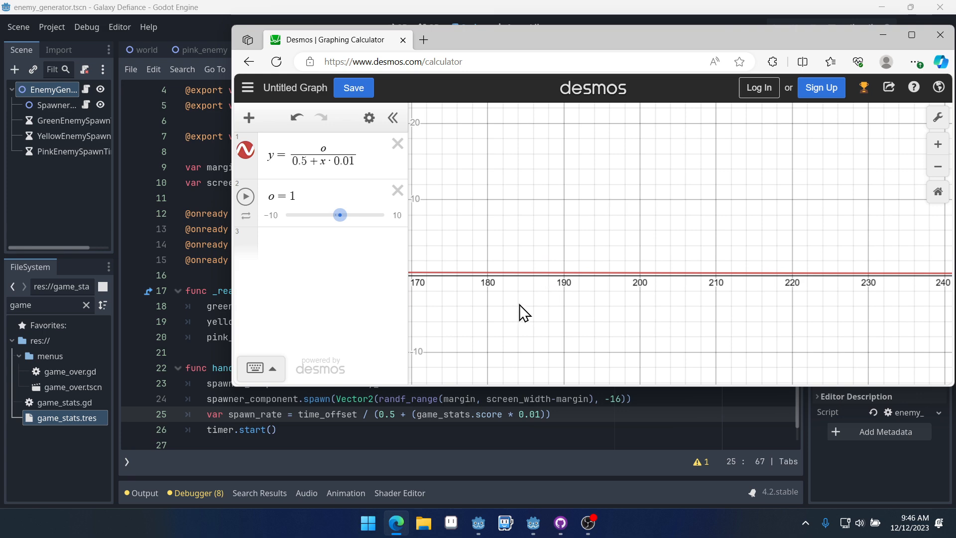
pyautogui.moveTo(524, 311); pyautogui.dragTo(577, 316)
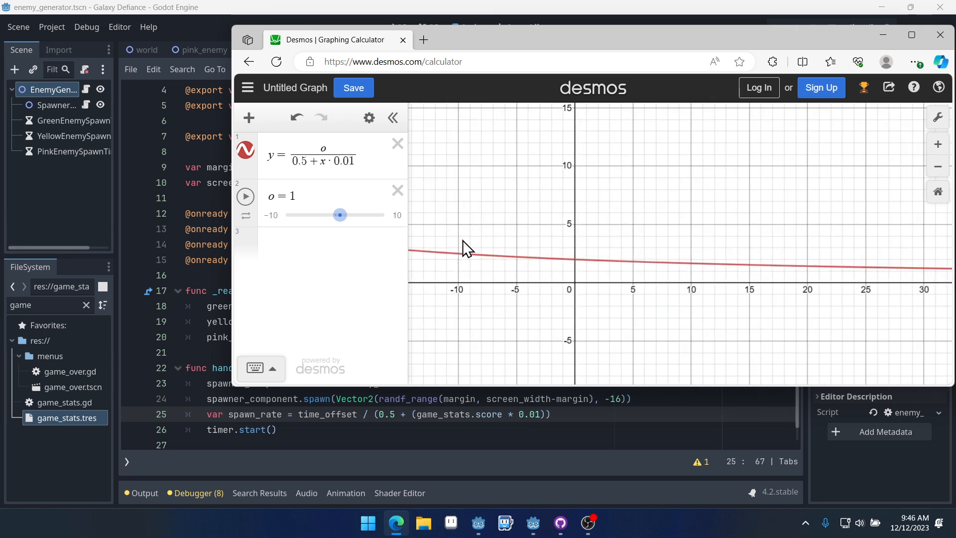
pyautogui.moveTo(560, 279)
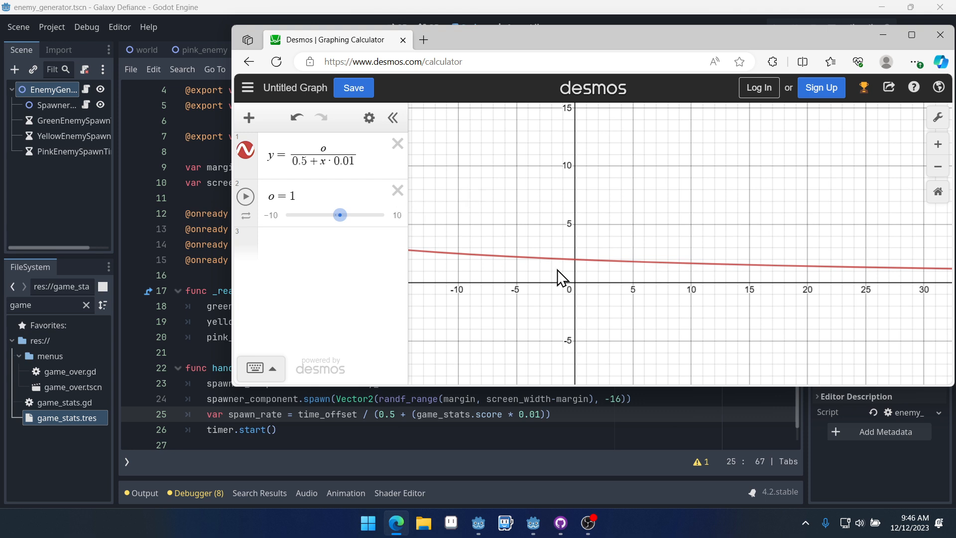
# Sweep the o slider from about 0.1 up to its maximum of 10 to watch the curve react.
pyautogui.scroll(-3)
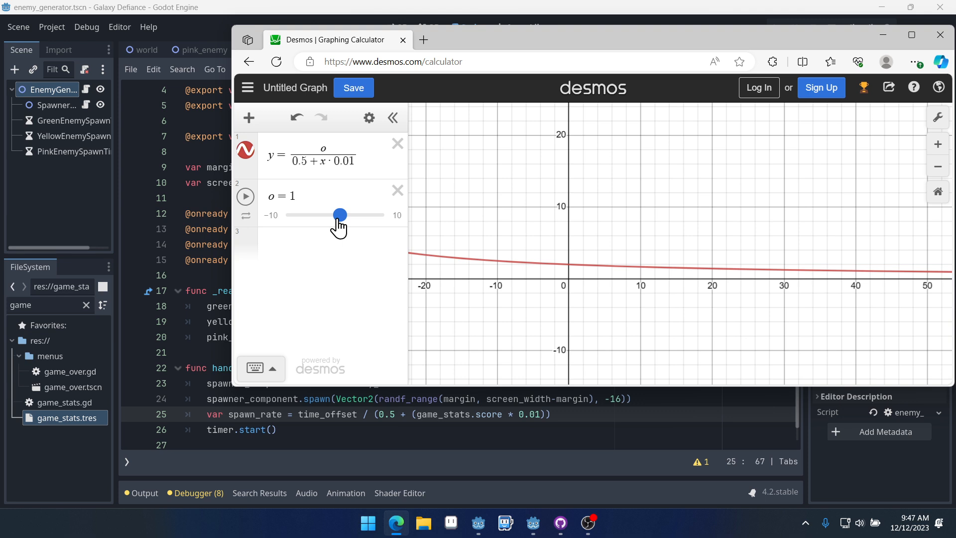
pyautogui.moveTo(340, 215); pyautogui.dragTo(372, 215)
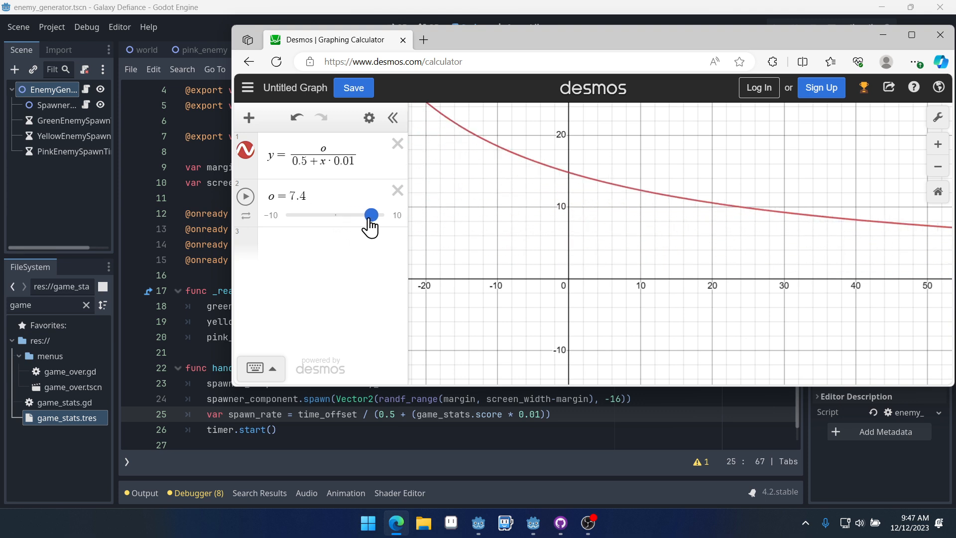
pyautogui.moveTo(372, 215); pyautogui.dragTo(365, 215)
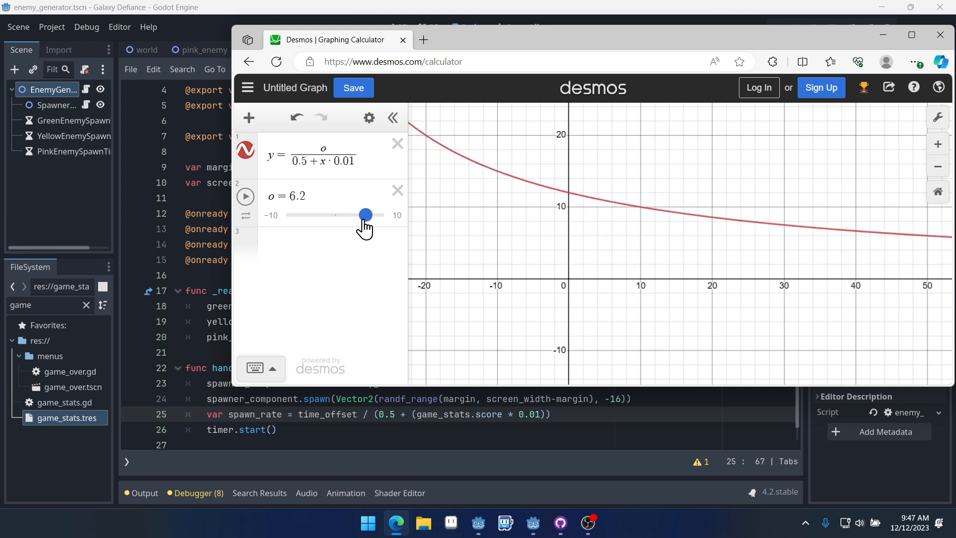
pyautogui.moveTo(365, 215); pyautogui.dragTo(340, 215)
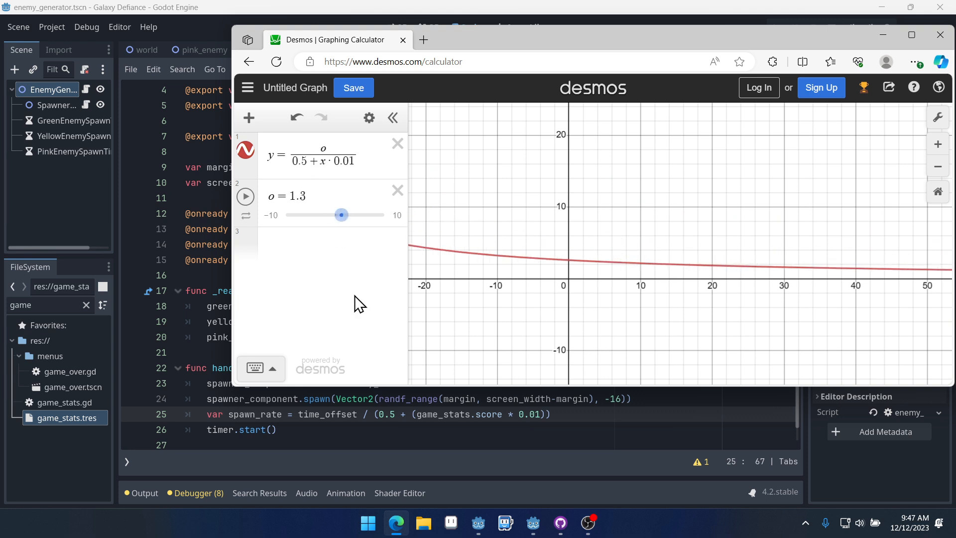
pyautogui.moveTo(340, 215); pyautogui.dragTo(333, 215)
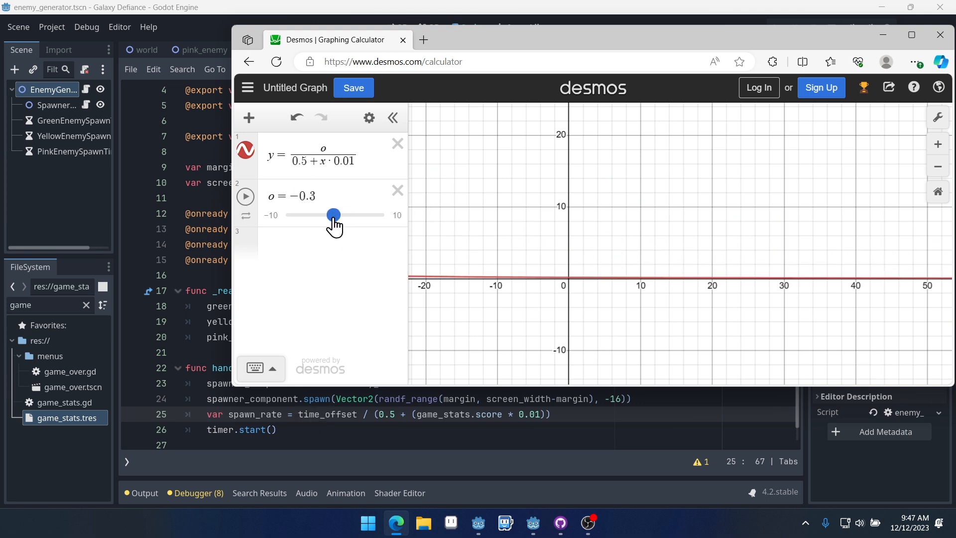
pyautogui.moveTo(334, 214); pyautogui.dragTo(335, 214)
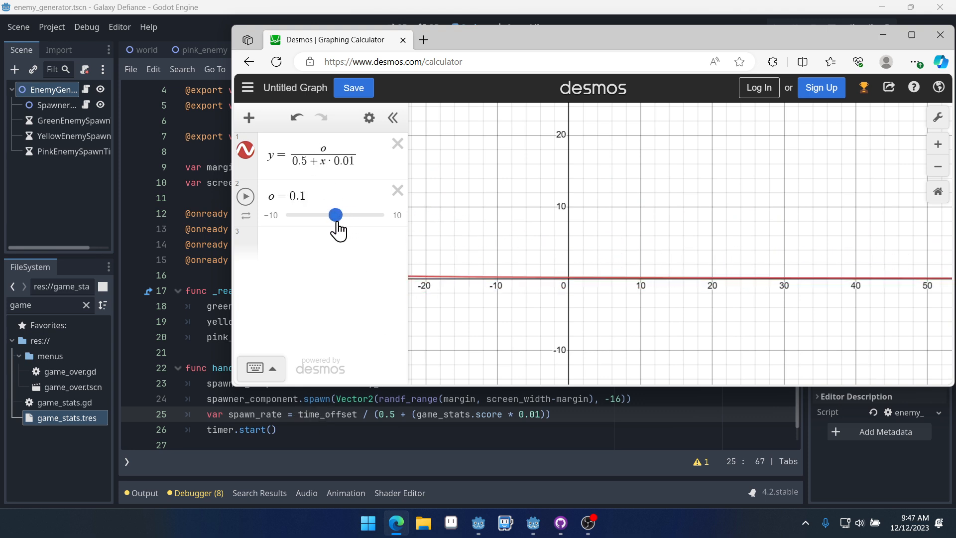
pyautogui.moveTo(336, 215); pyautogui.dragTo(340, 215)
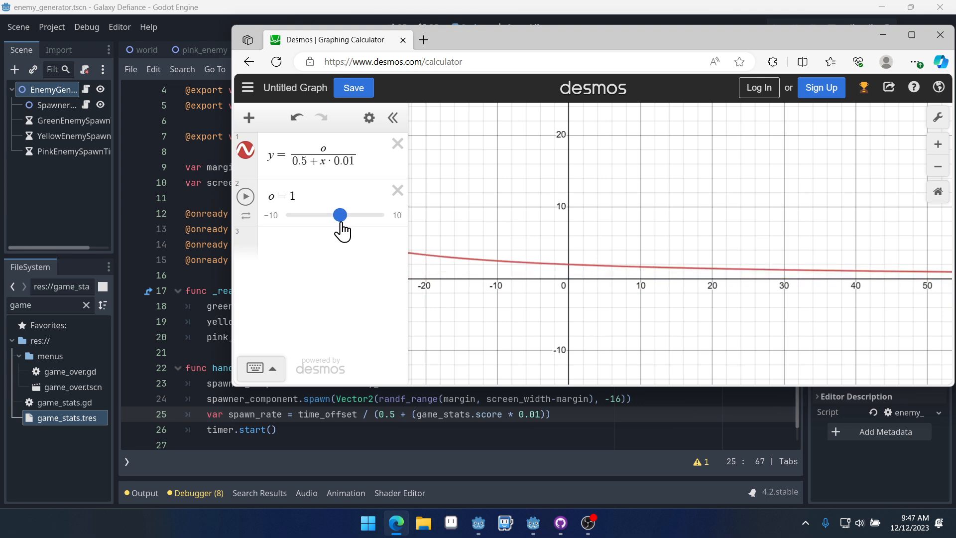
pyautogui.moveTo(360, 227)
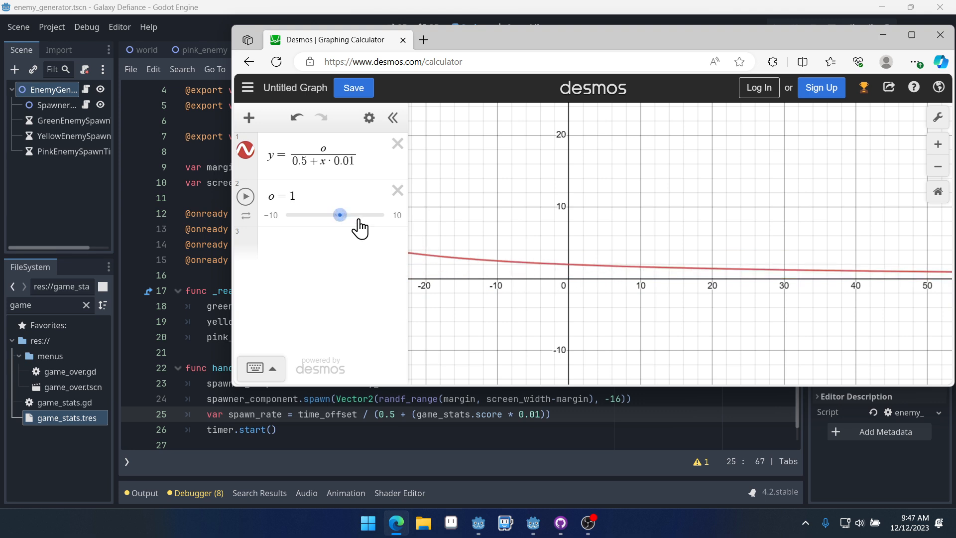
pyautogui.moveTo(341, 215); pyautogui.dragTo(355, 215)
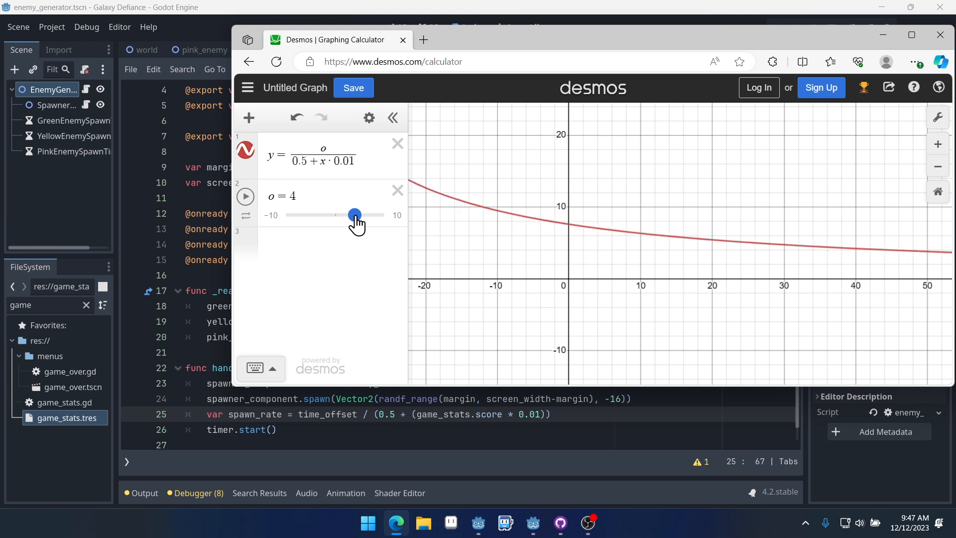
pyautogui.moveTo(354, 215); pyautogui.dragTo(359, 215)
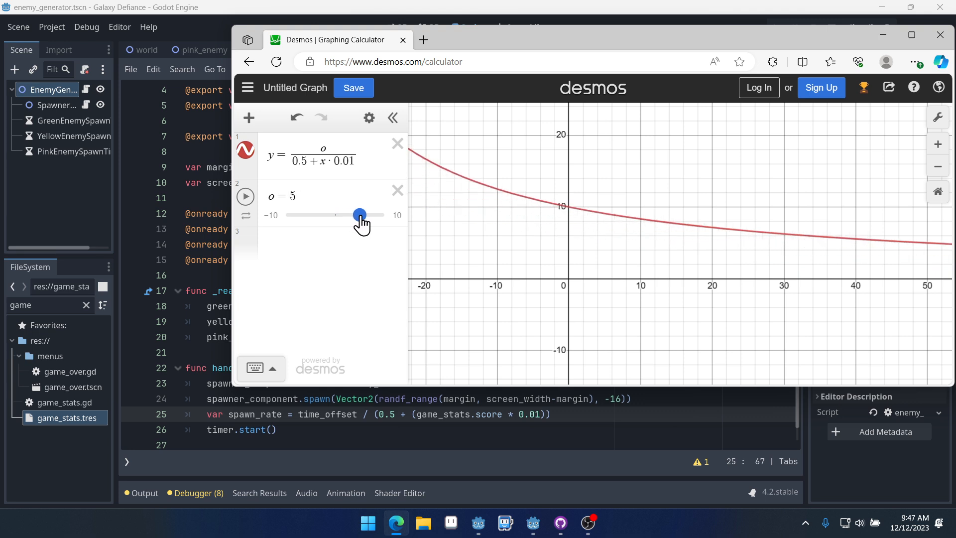
pyautogui.moveTo(359, 215); pyautogui.dragTo(370, 215)
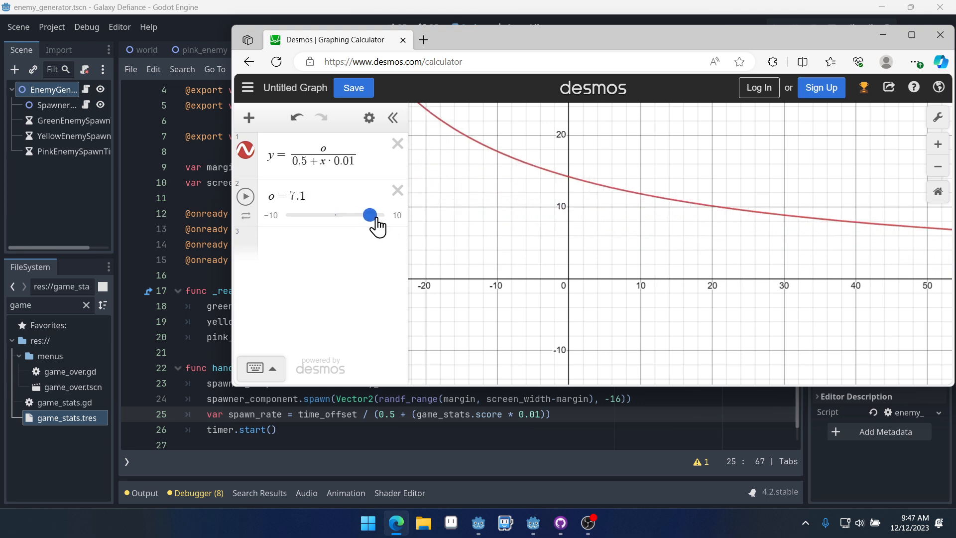
pyautogui.moveTo(370, 215); pyautogui.dragTo(384, 215)
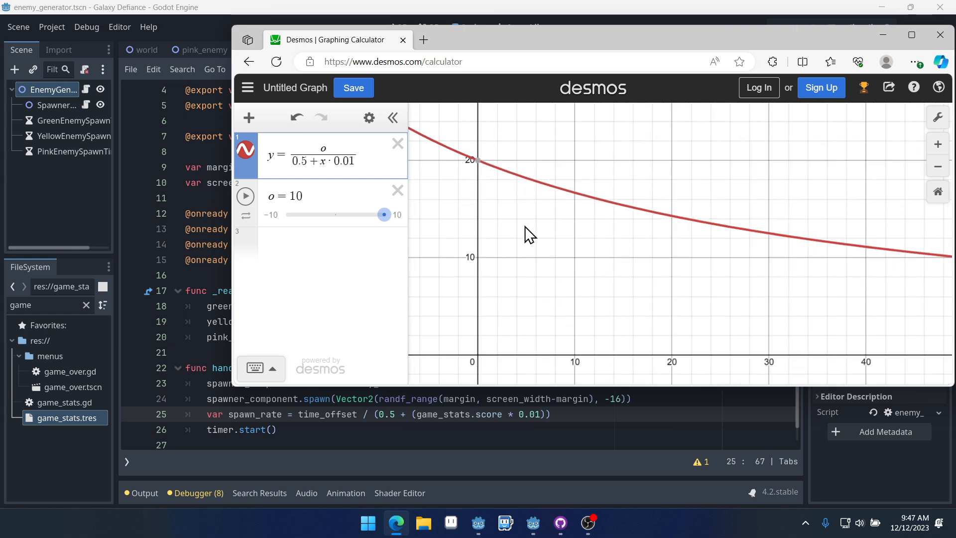
# Zoom the graph and bring o back down through 1.5, leaving it at 3.4.
pyautogui.scroll(-3)
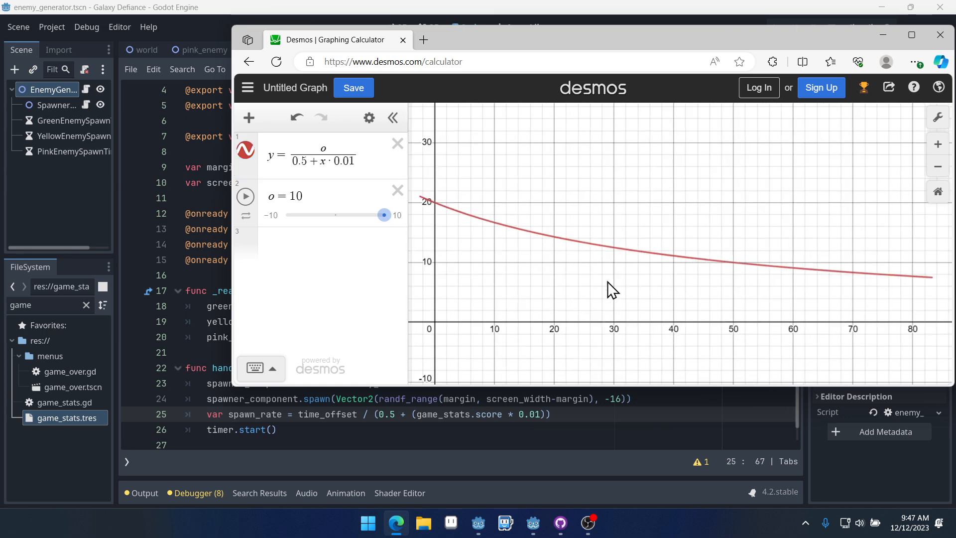
pyautogui.scroll(-3)
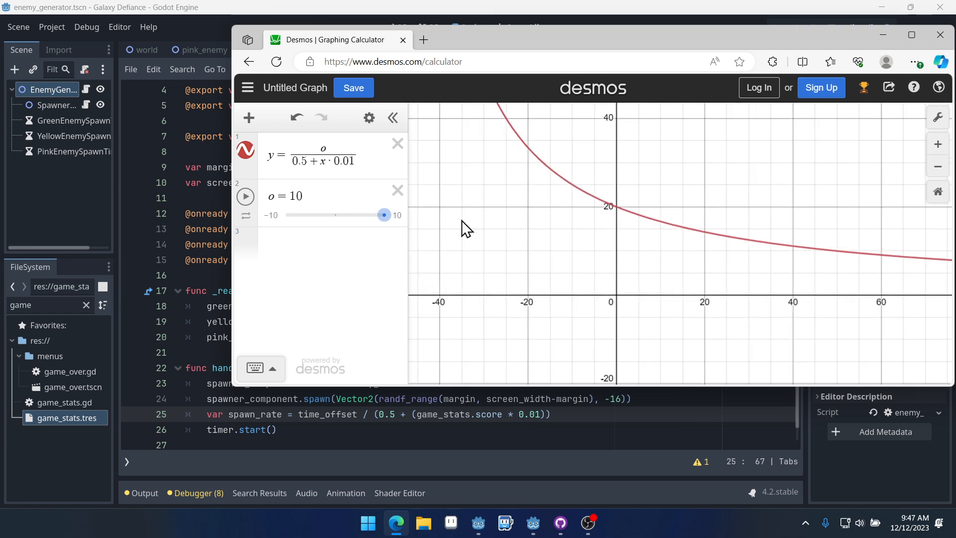
pyautogui.moveTo(384, 215); pyautogui.dragTo(343, 215)
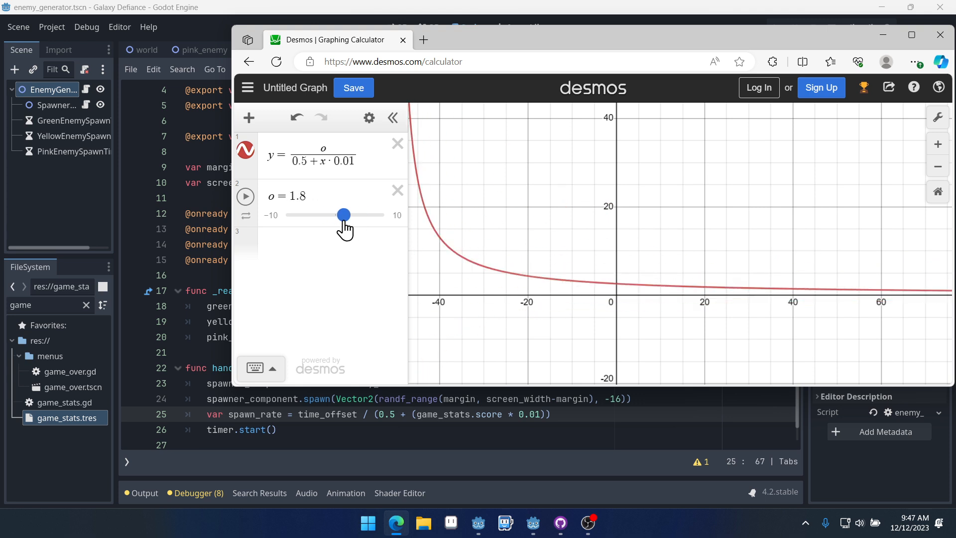
pyautogui.moveTo(343, 215); pyautogui.dragTo(343, 215)
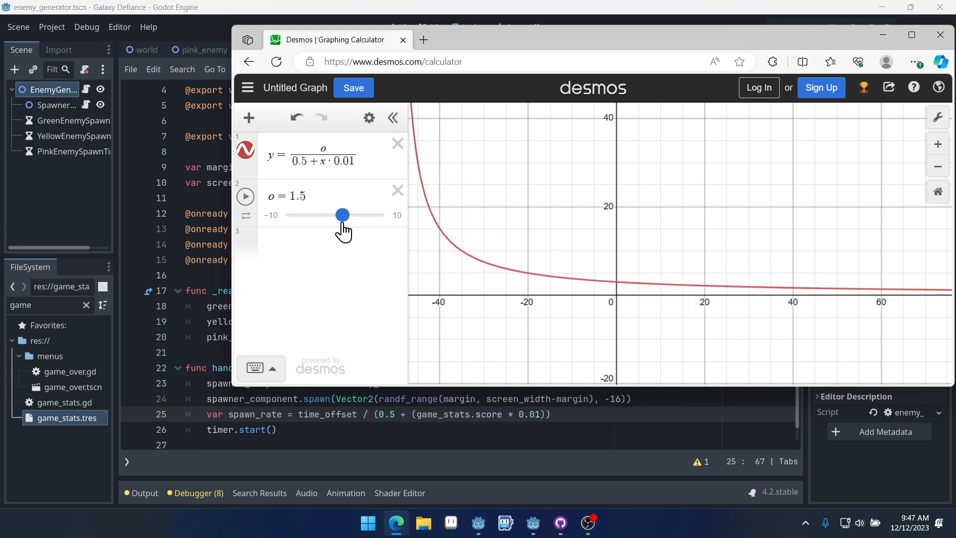
pyautogui.moveTo(342, 215); pyautogui.dragTo(351, 215)
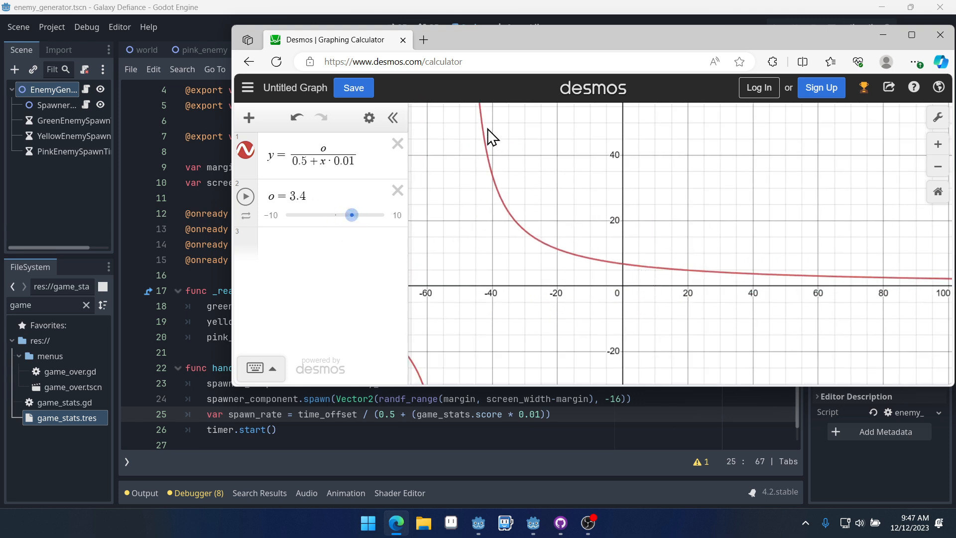
pyautogui.moveTo(485, 170)
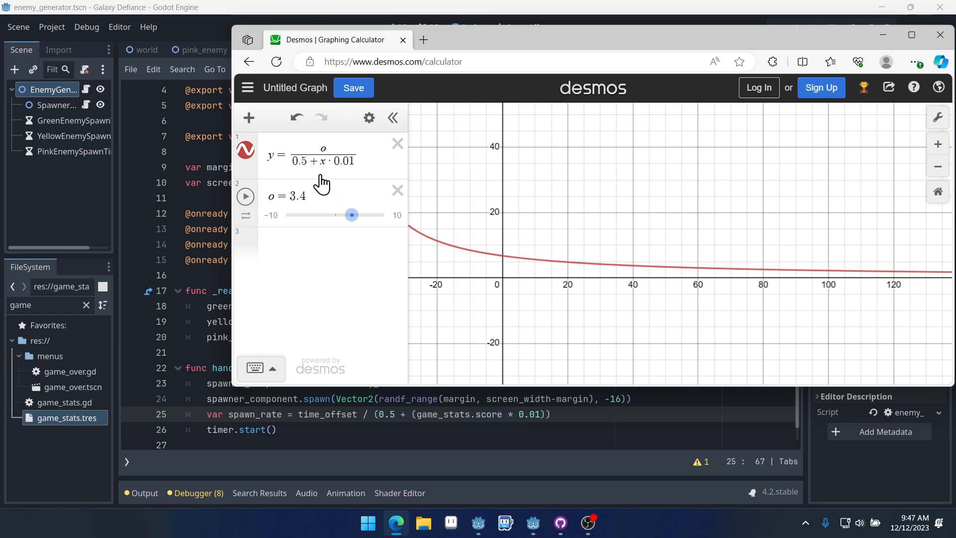
pyautogui.moveTo(450, 158)
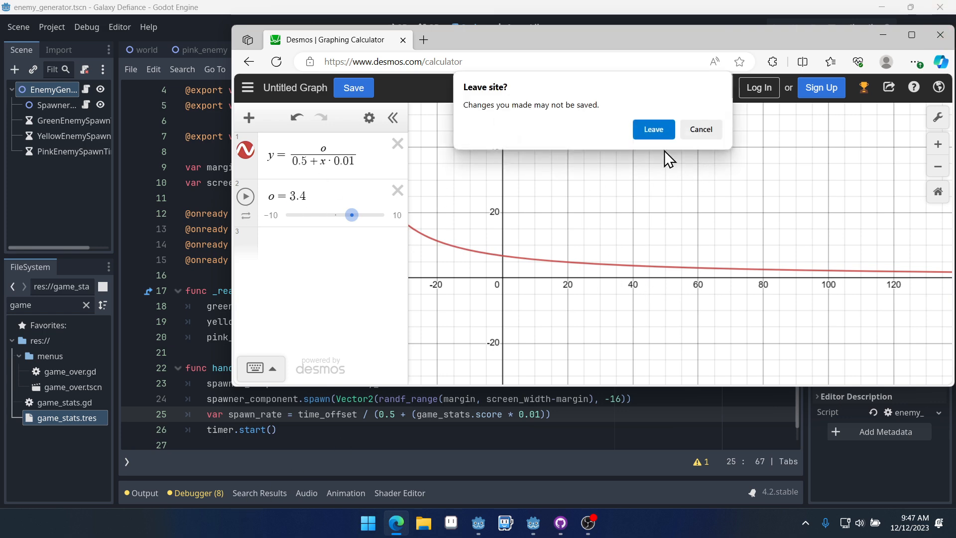
# Leave Desmos and change timer.start() to timer.start(spawn_rate + randf_range(0.25, 0.5)).
pyautogui.click(652, 130)
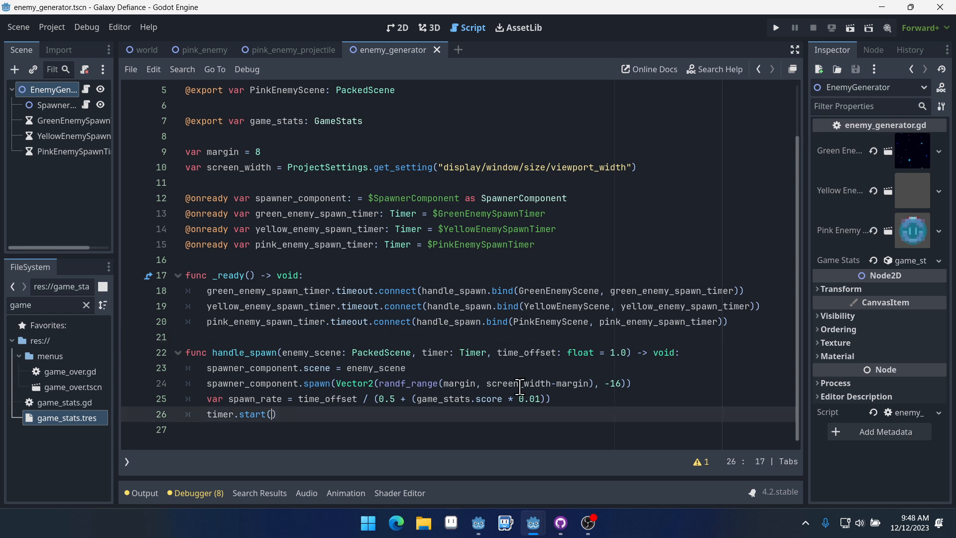
pyautogui.write('spawn_rate + r')
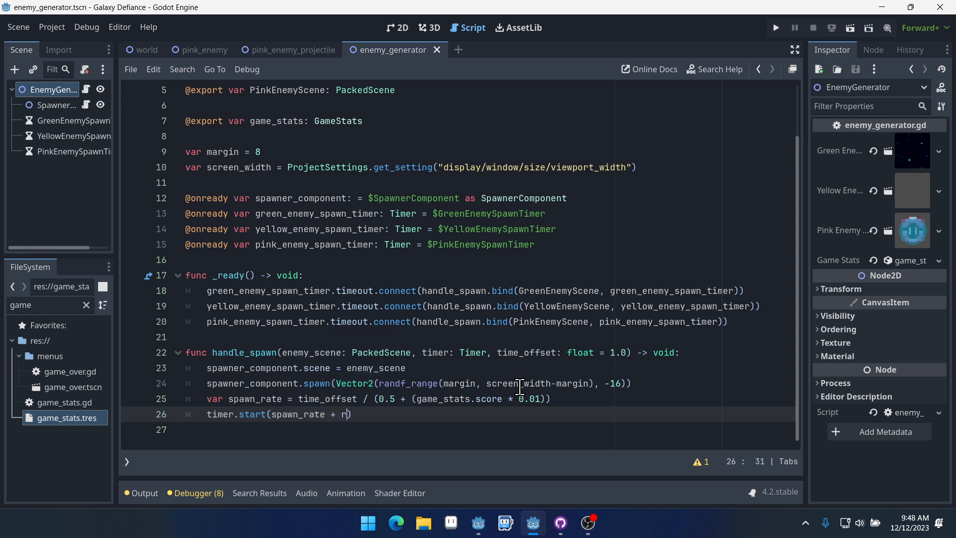
pyautogui.write('andf_range(0')
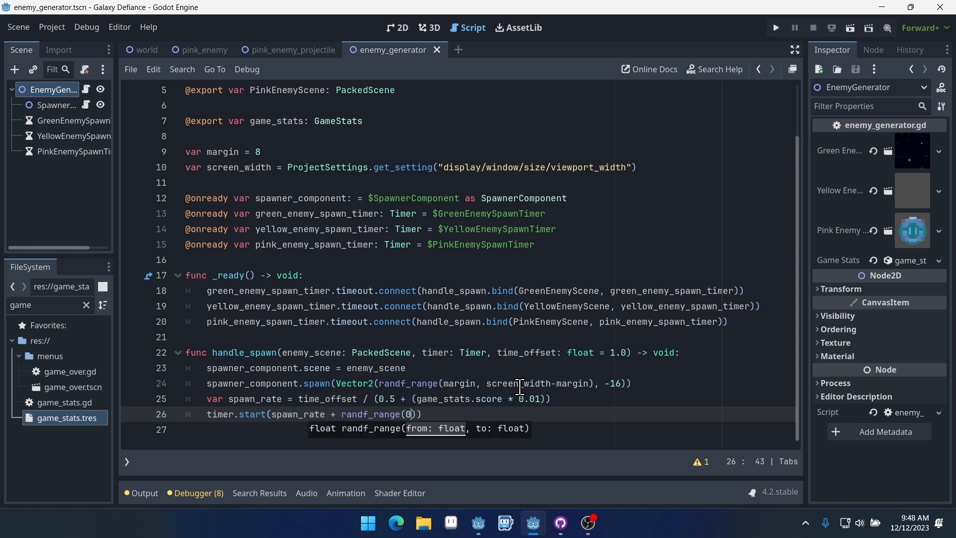
pyautogui.write('.25, 0.5')
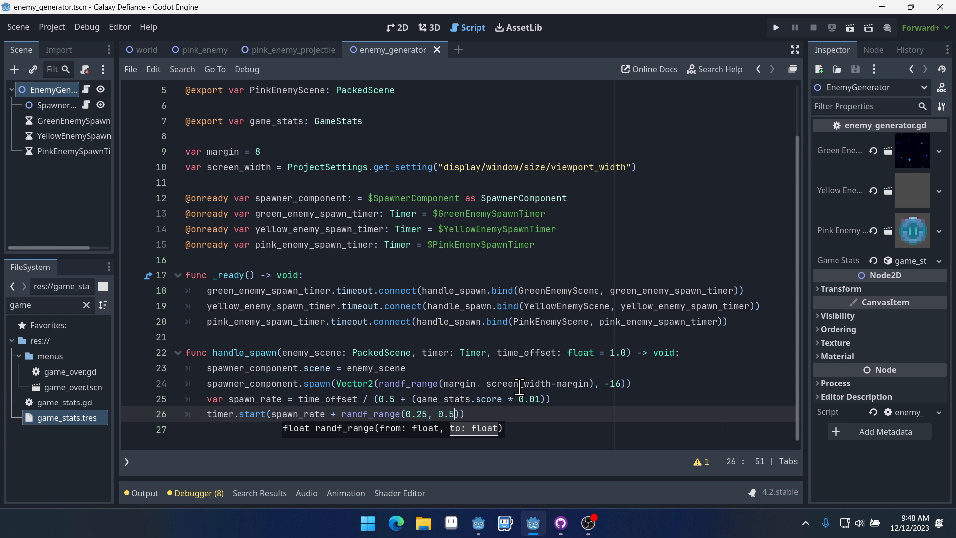
pyautogui.doubleClick(297, 414)
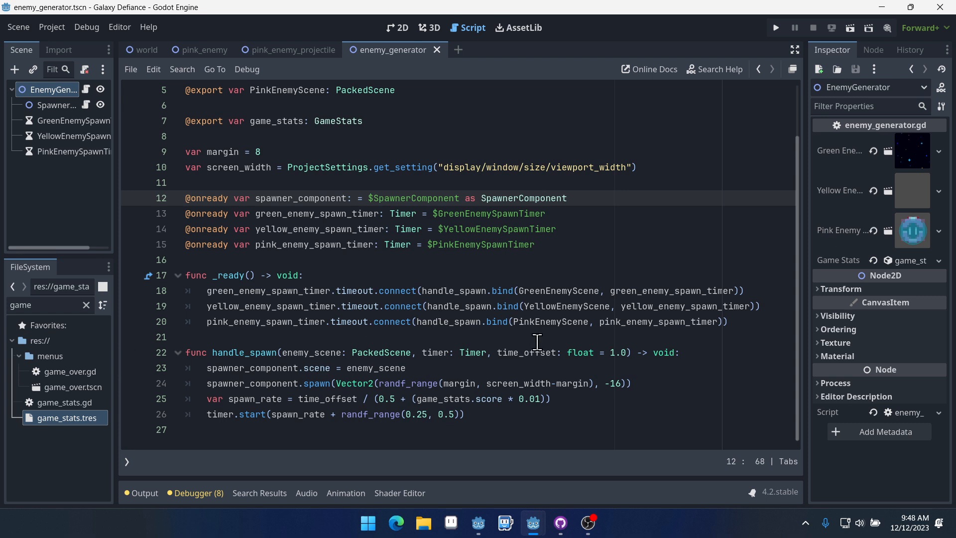
pyautogui.doubleClick(685, 306)
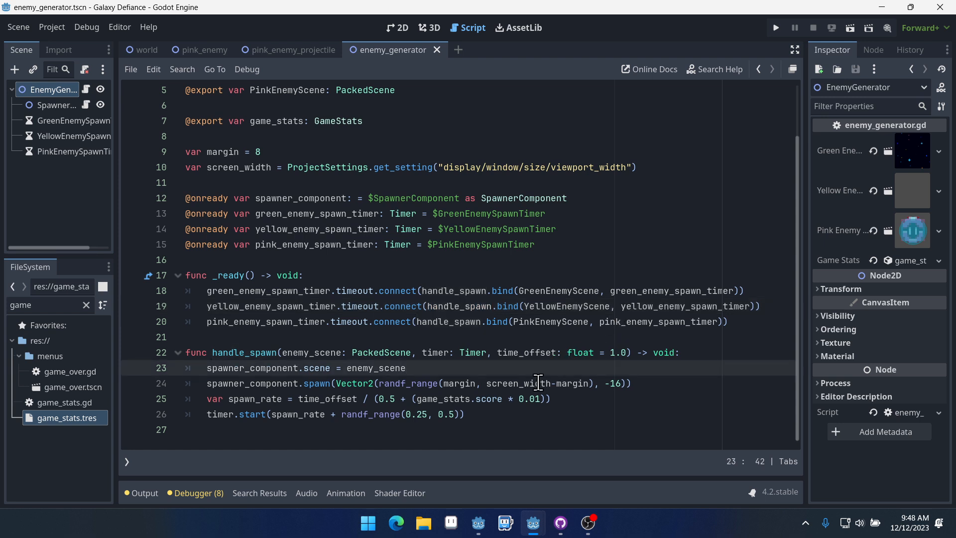
pyautogui.doubleClick(526, 351)
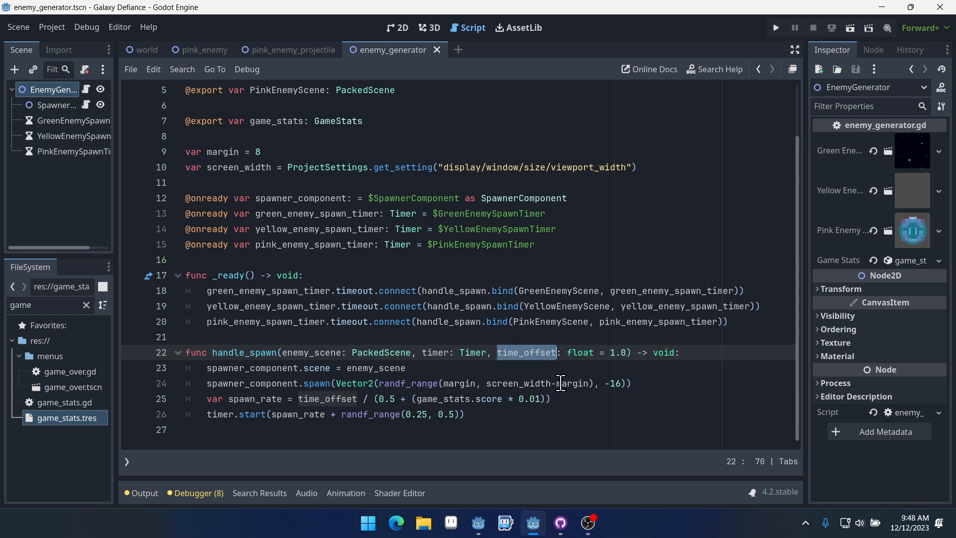
pyautogui.moveTo(738, 317)
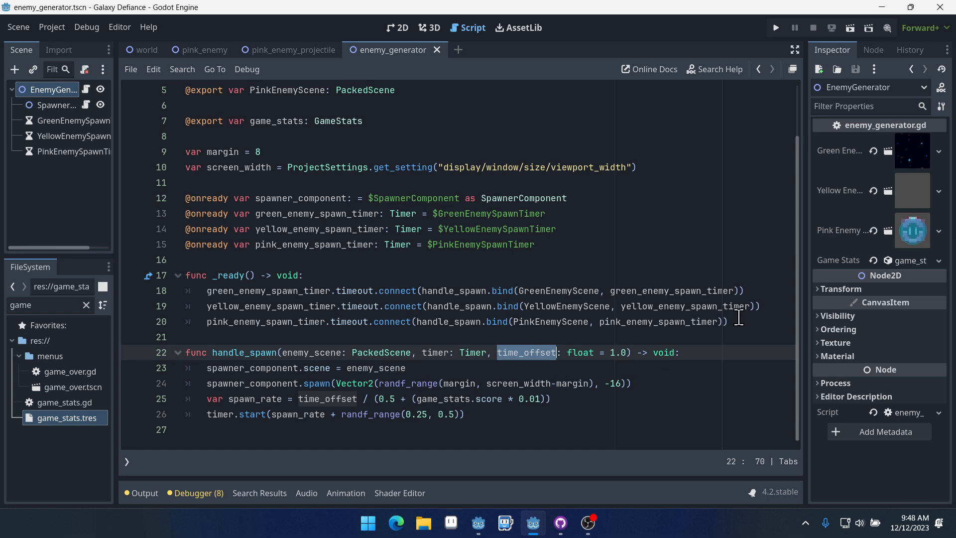
pyautogui.click(754, 306)
pyautogui.write(', ')
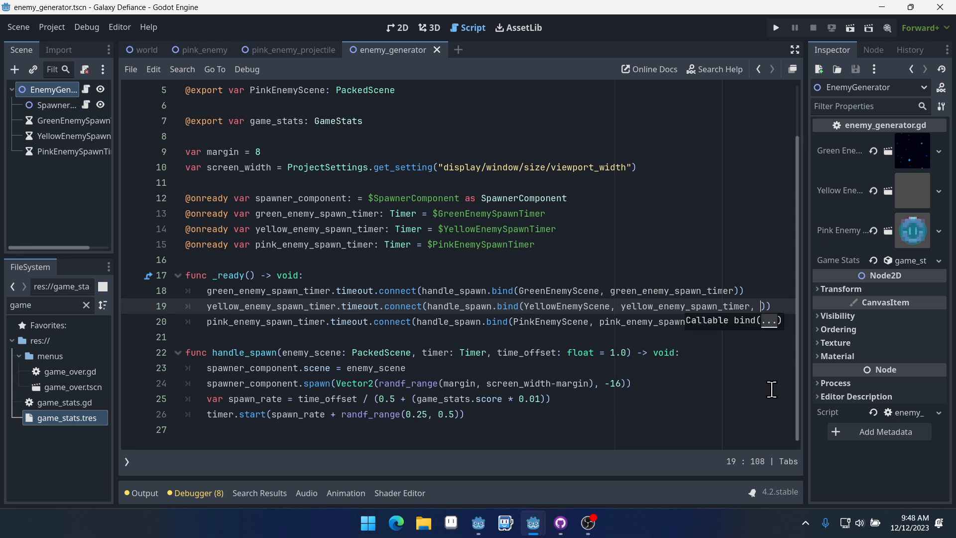
# Bind time offset 5.0 for the yellow spawn timer and 10.0 for the pink one in _ready.
pyautogui.write('5.0')
pyautogui.click(485, 322)
pyautogui.write(',')
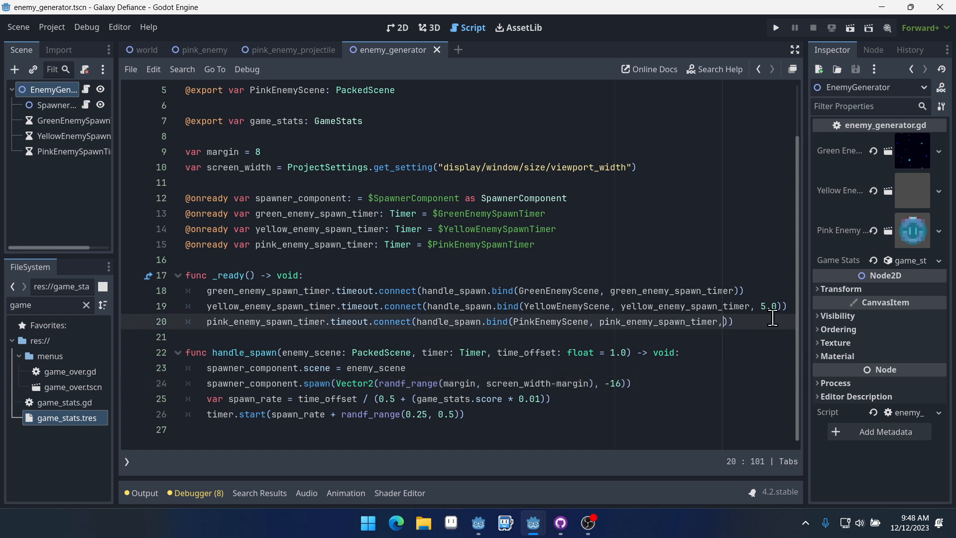
pyautogui.write('10.0')
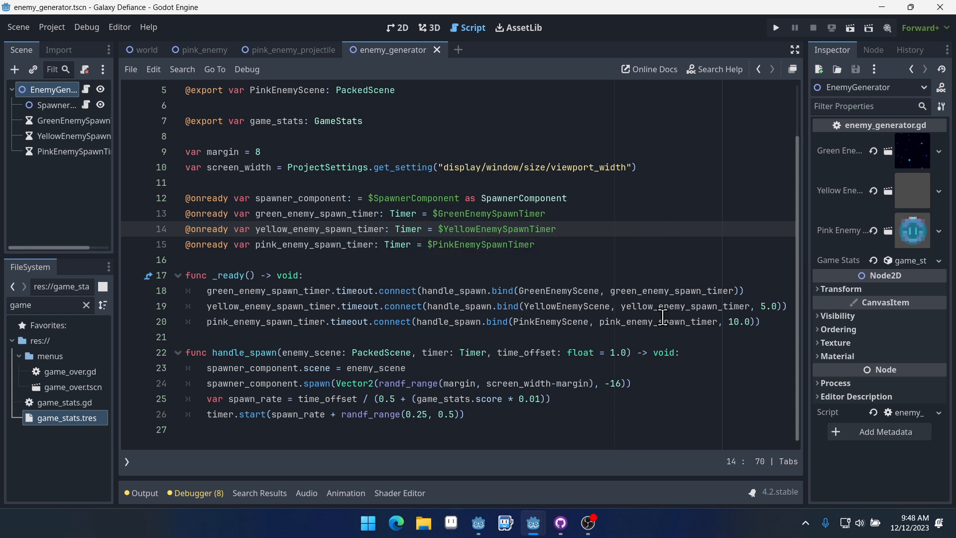
pyautogui.moveTo(774, 40)
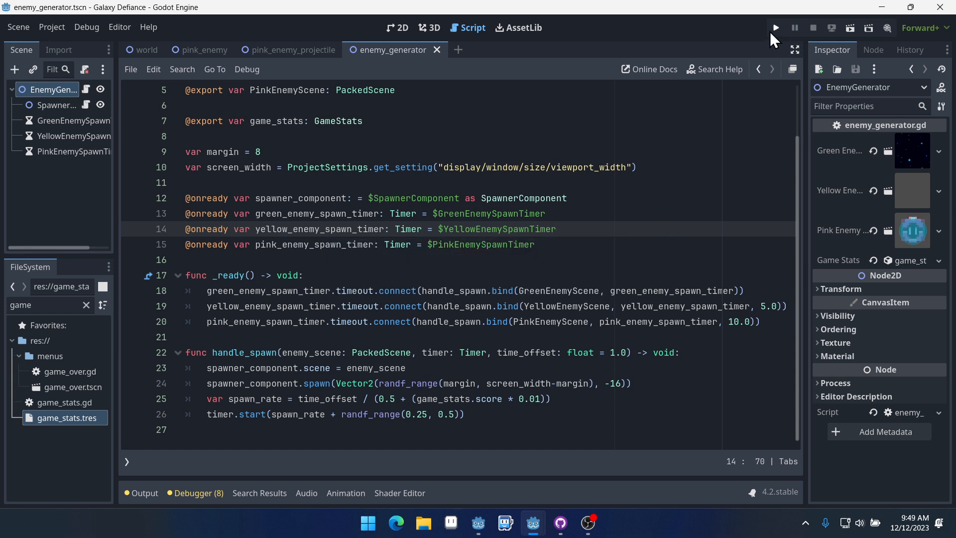
pyautogui.click(774, 28)
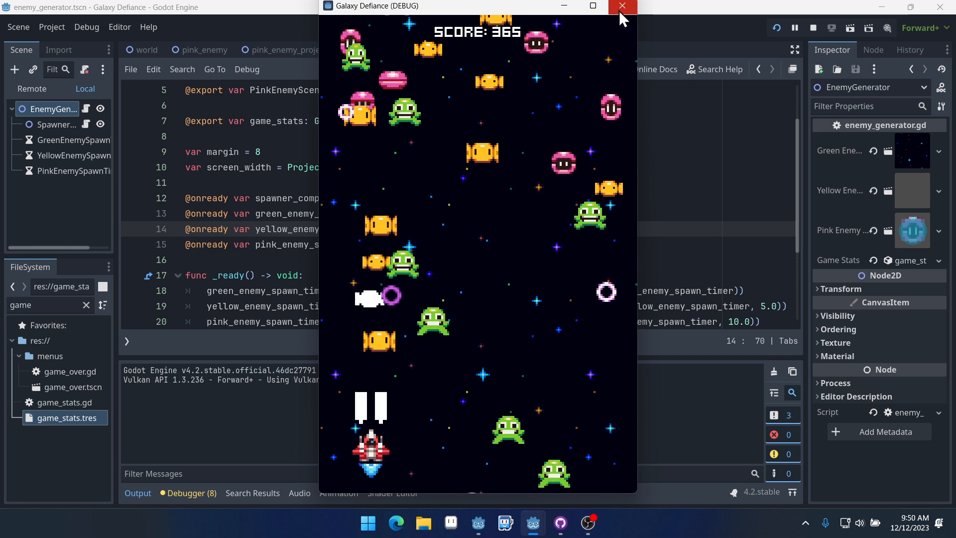
pyautogui.click(621, 6)
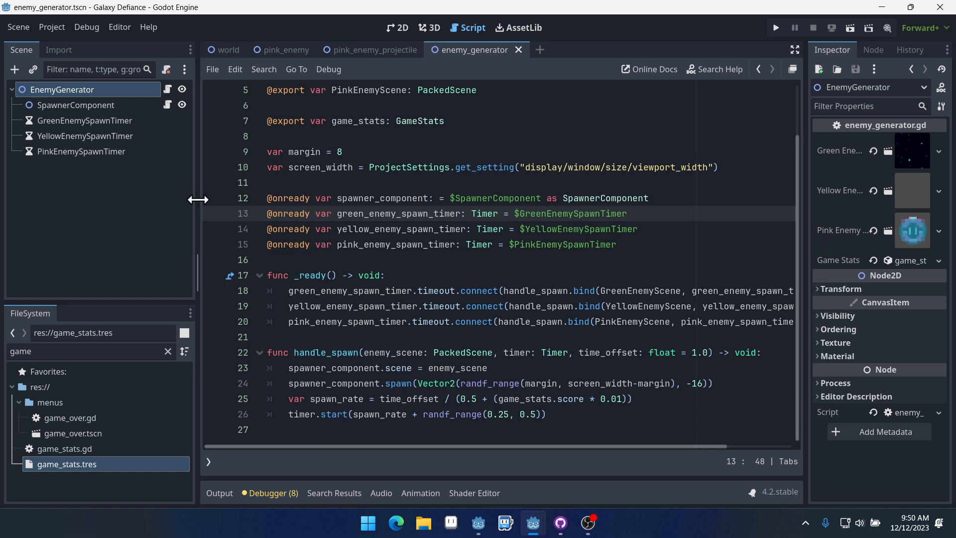
# Set the YellowEnemySpawnTimer node's process mode to Disabled.
pyautogui.click(85, 136)
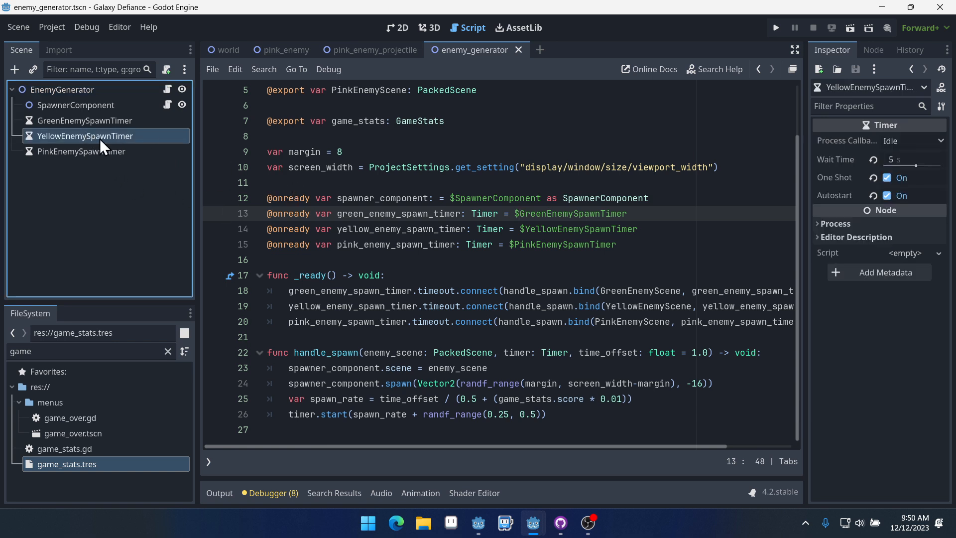
pyautogui.moveTo(881, 293)
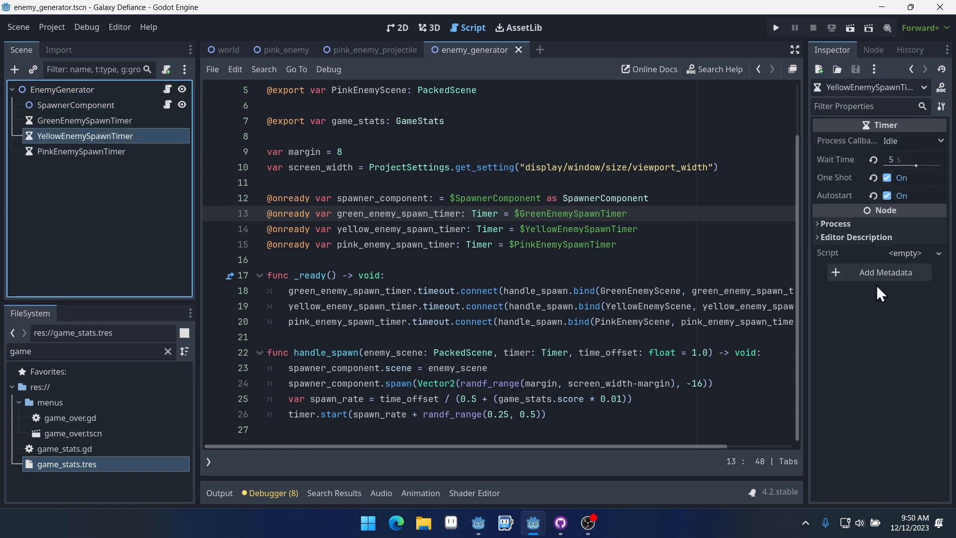
pyautogui.click(832, 222)
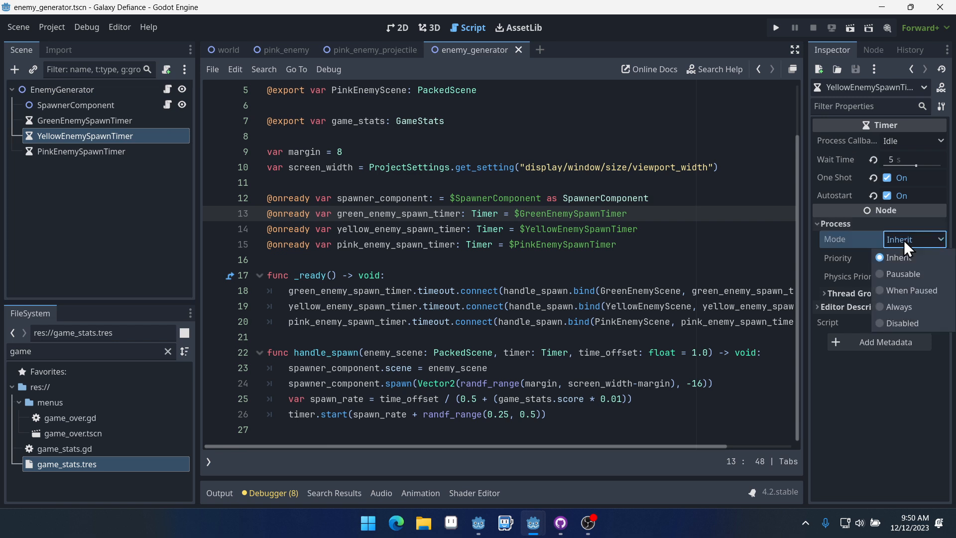
pyautogui.click(898, 323)
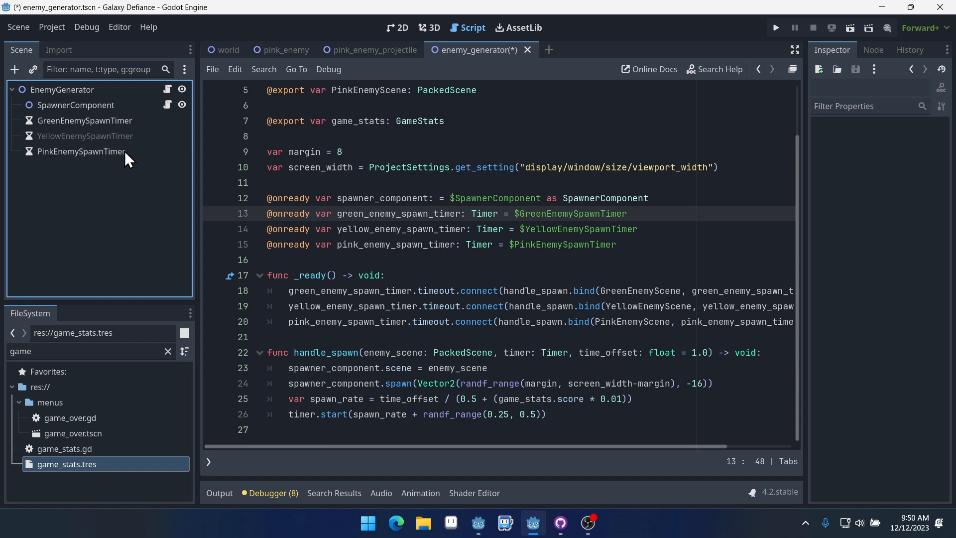
# Set the PinkEnemySpawnTimer node's process mode to Disabled.
pyautogui.click(81, 151)
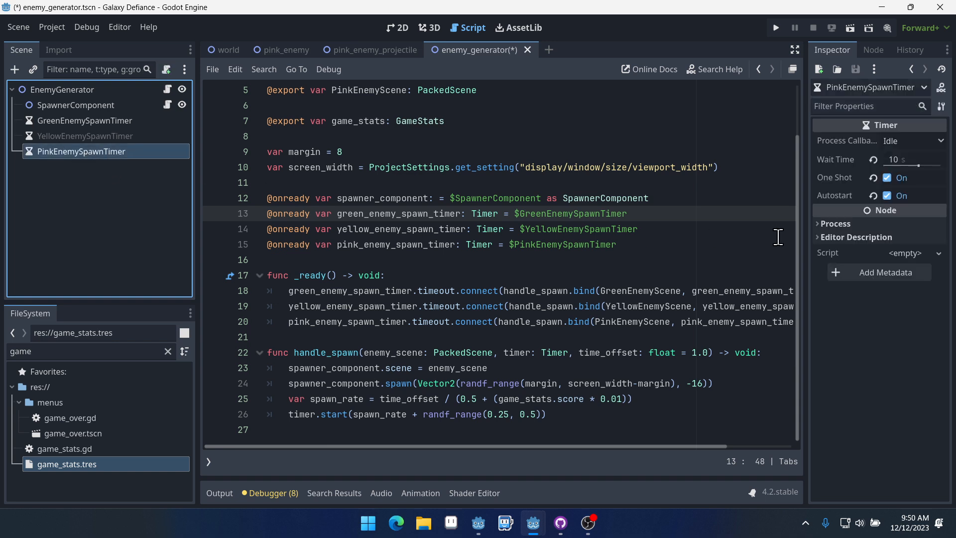
pyautogui.click(834, 223)
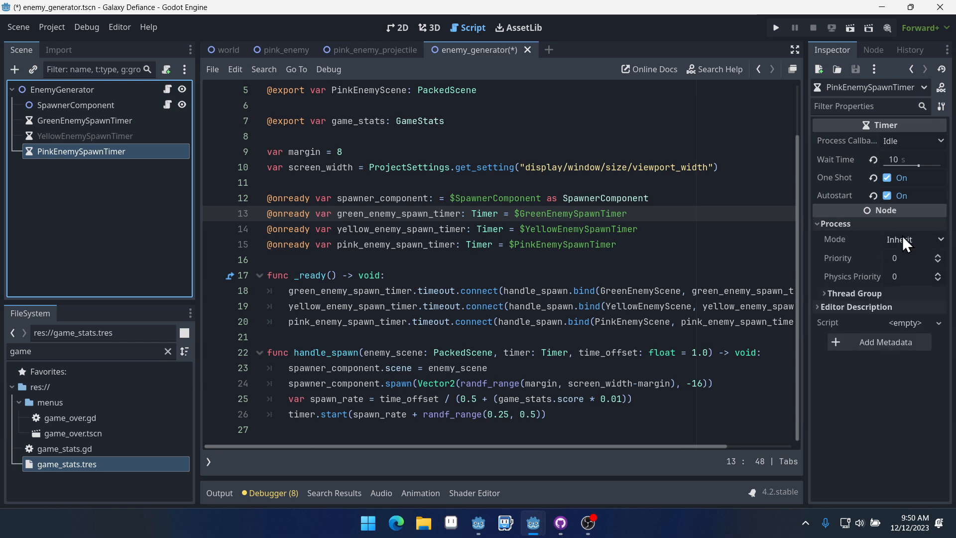
pyautogui.click(912, 239)
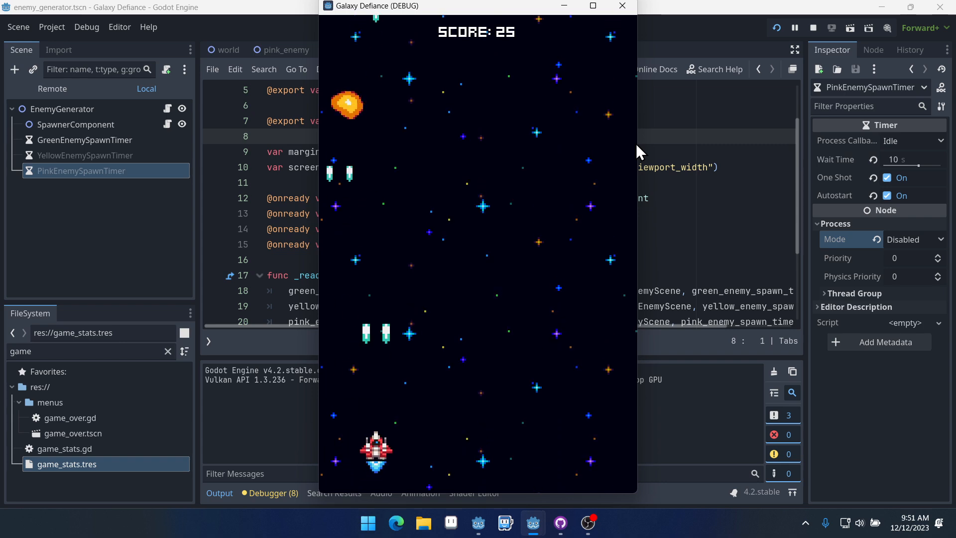
# Stop the running Galaxy Defiance test and return to the script.
pyautogui.click(621, 6)
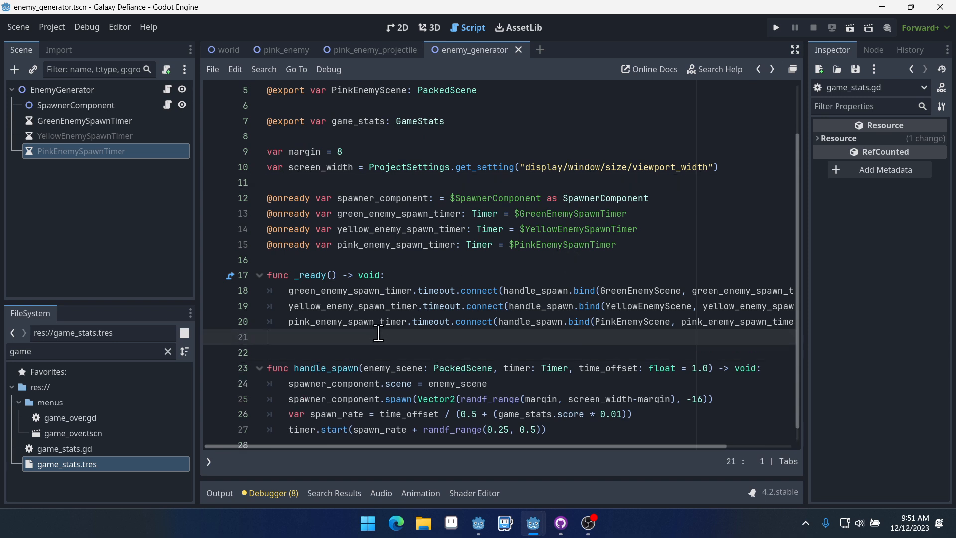
# Add 'game_stats.score_changed.connect(func(new_score: int): )' in _ready with an empty lambda body.
pyautogui.press('enter')
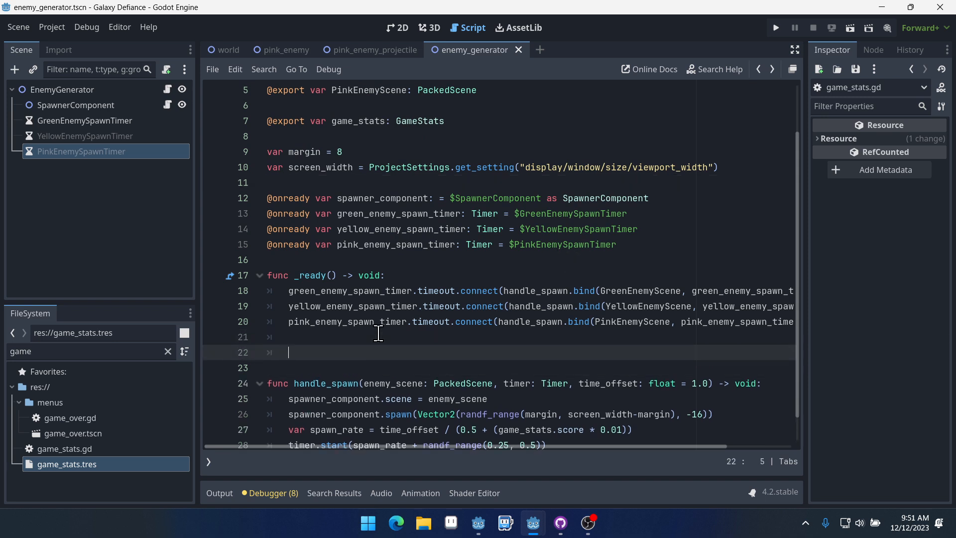
pyautogui.write('game_stat')
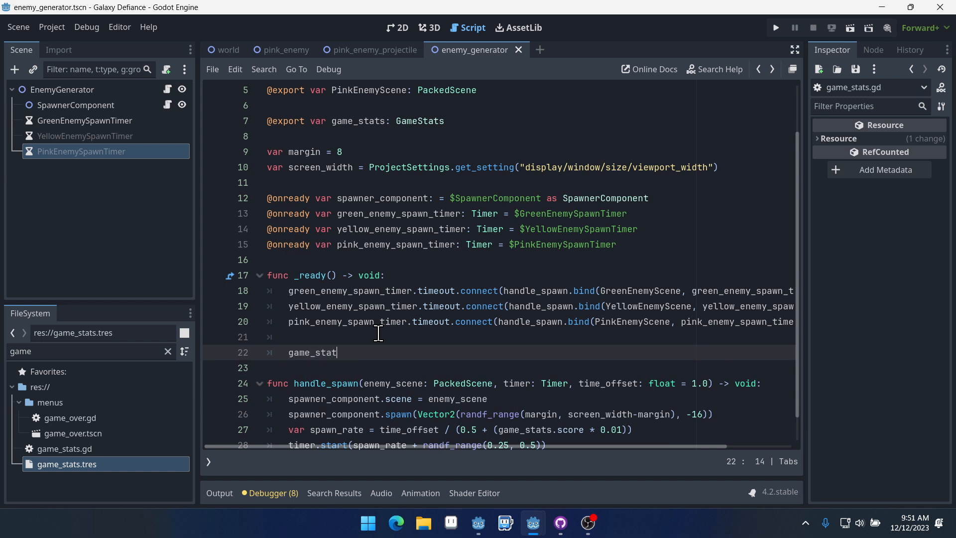
pyautogui.write('.score_changed')
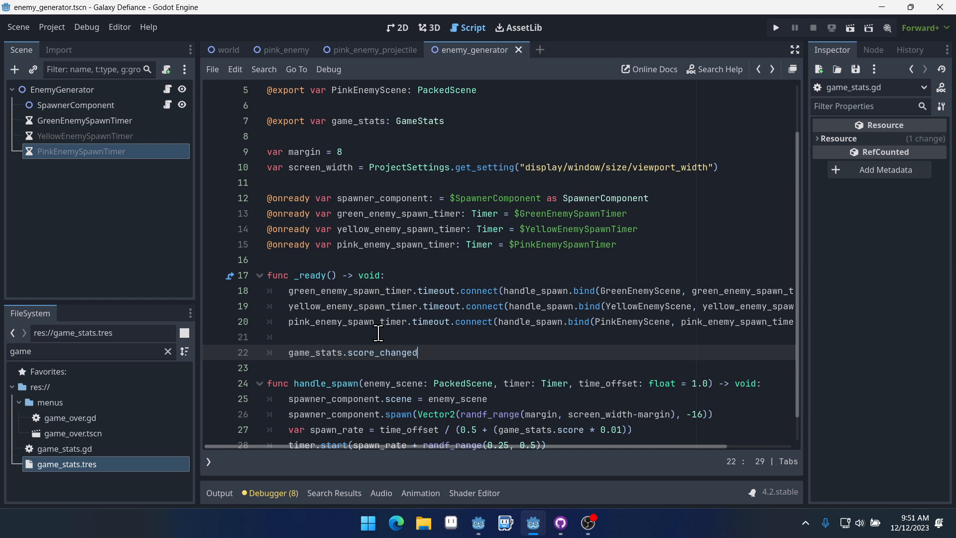
pyautogui.write('.co')
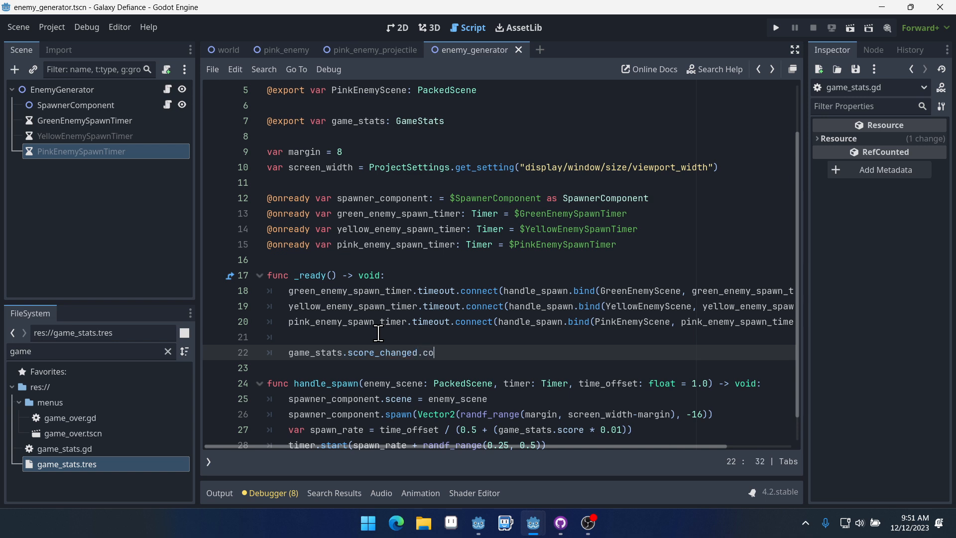
pyautogui.write('nnect(fun')
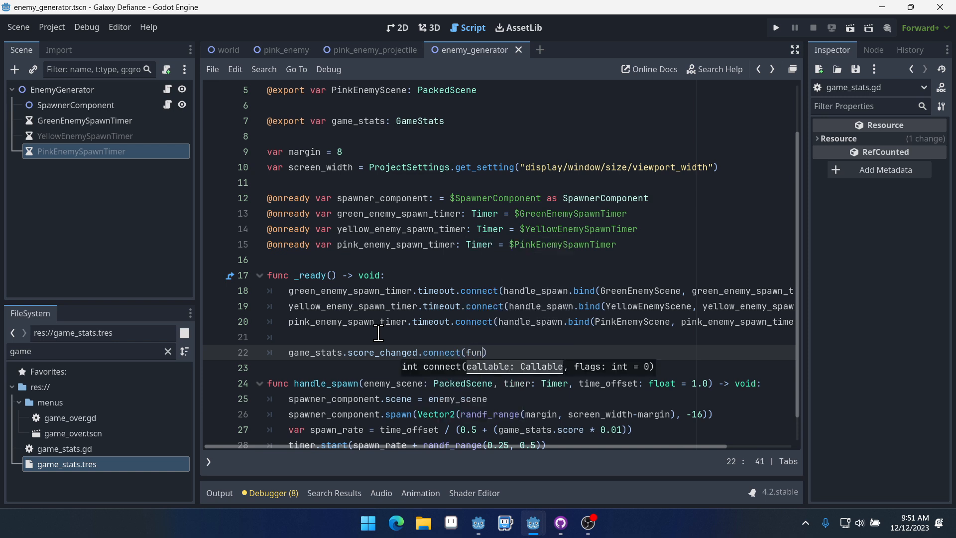
pyautogui.write('()')
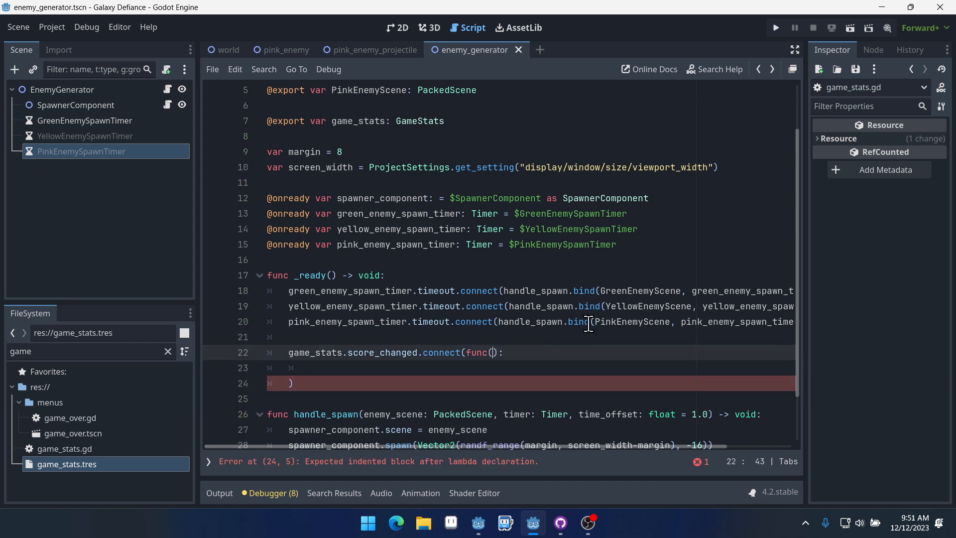
pyautogui.write('new_score: int')
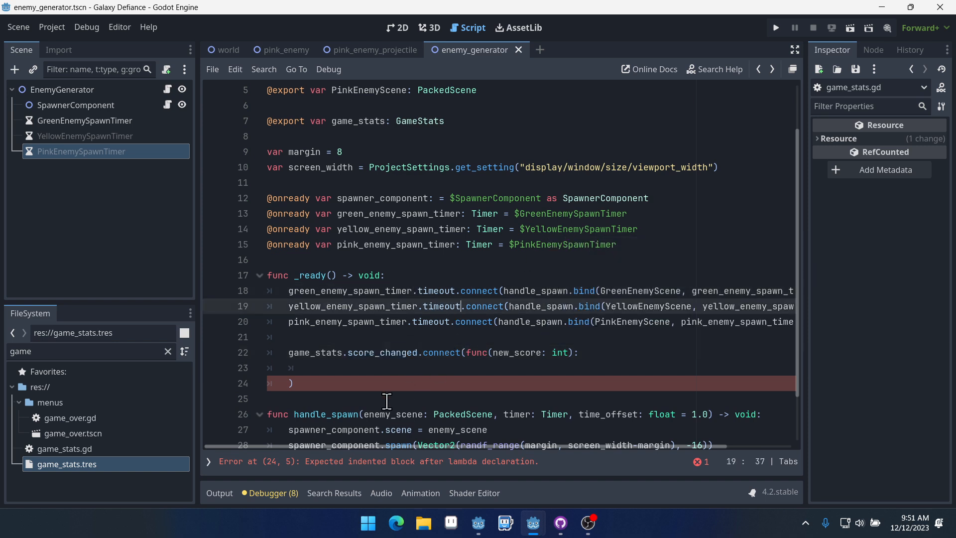
# Check the score_changed signal signature in game_stats.gd.
pyautogui.click(67, 464)
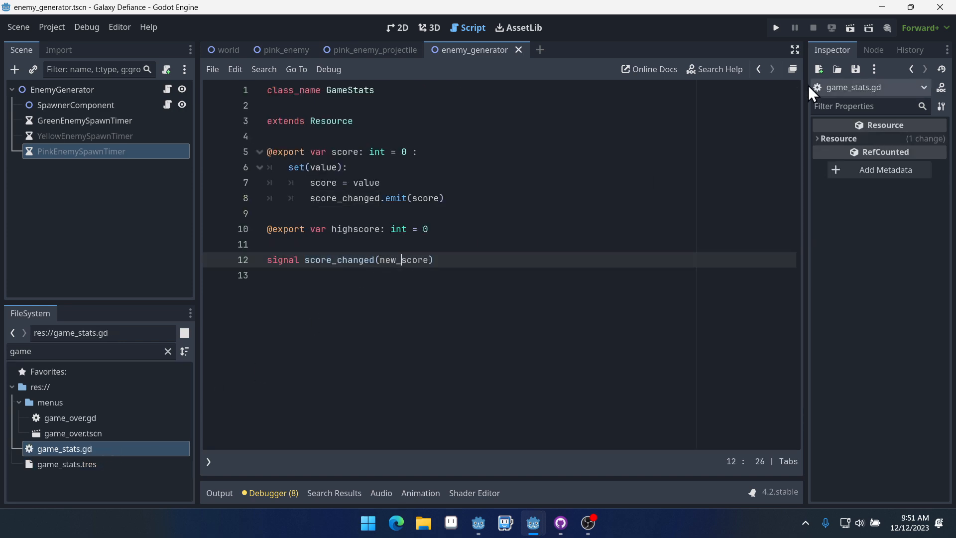
pyautogui.scroll(-3)
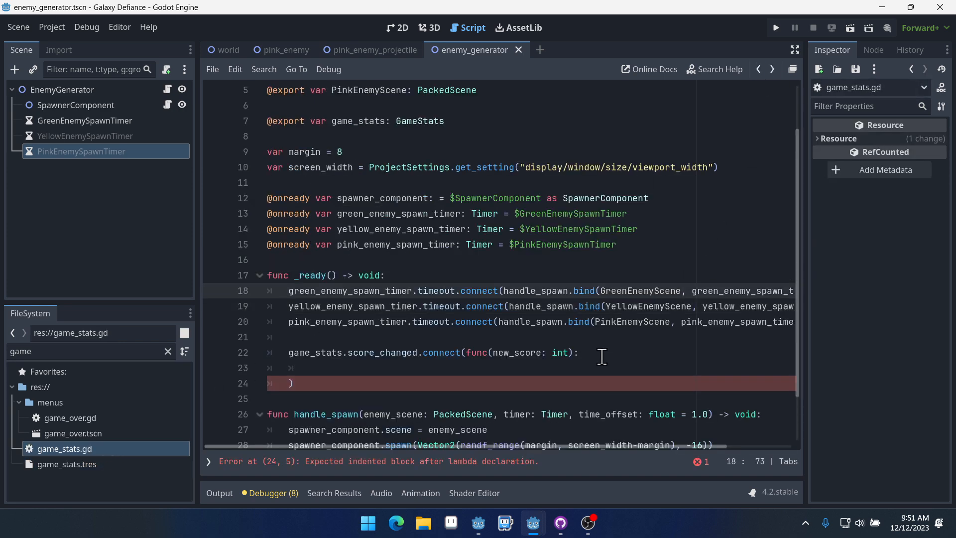
pyautogui.moveTo(574, 367)
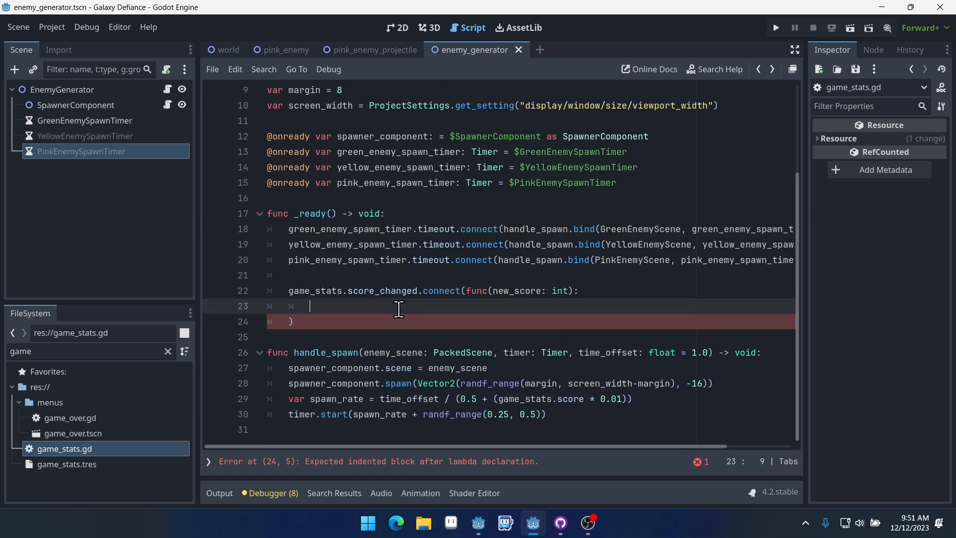
# Replace pass with a check enabling yellow_enemy_spawn_timer via Node.PROCESS_MODE_INHERIT when new_score > 10.
pyautogui.write('pass')
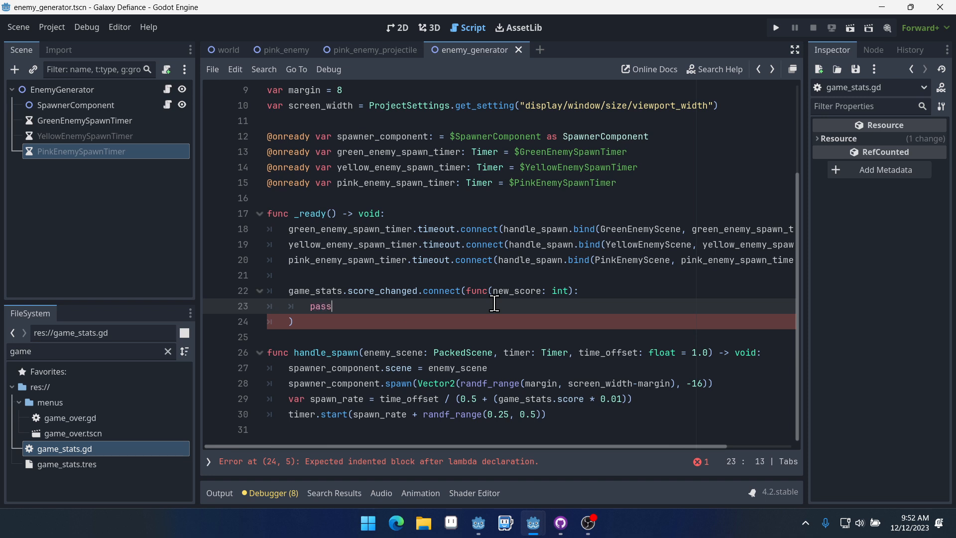
pyautogui.click(406, 259)
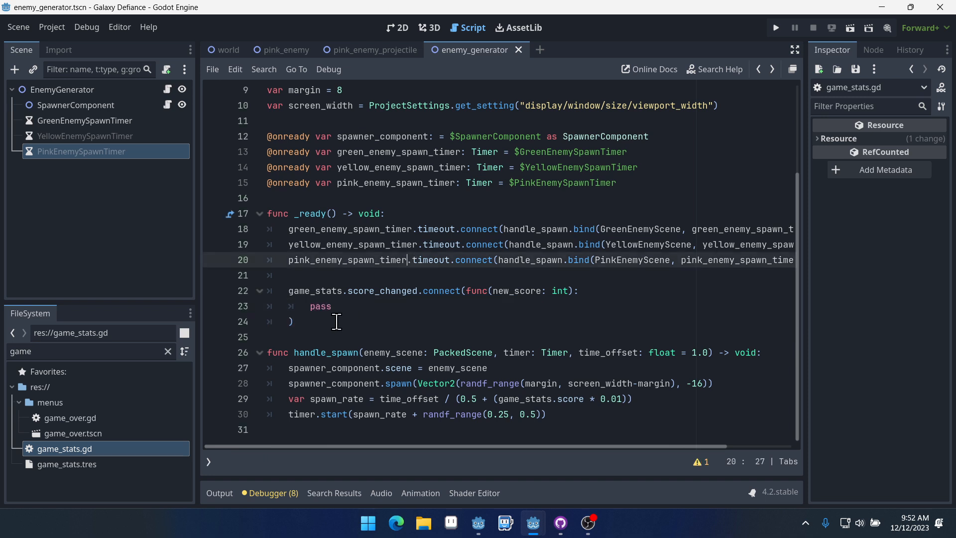
pyautogui.doubleClick(320, 305)
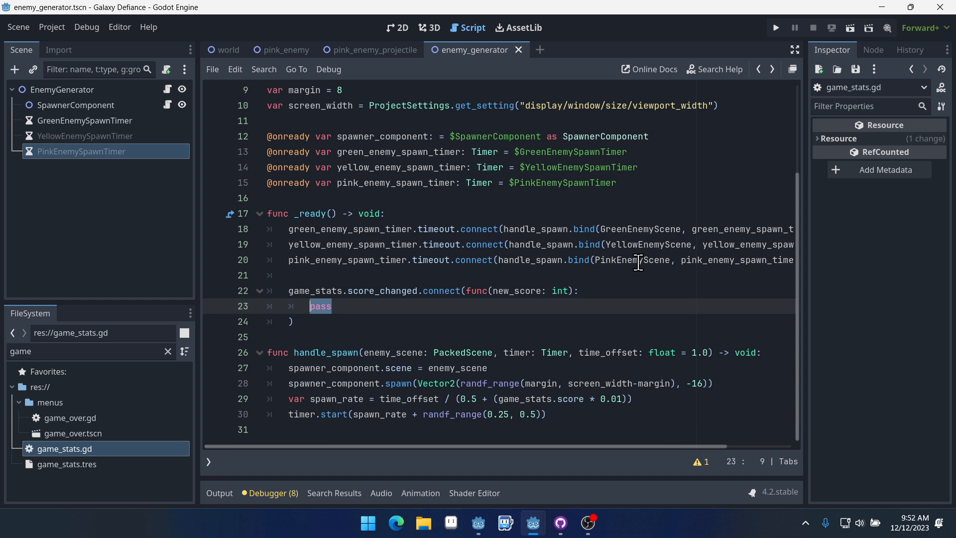
pyautogui.write('if new_s')
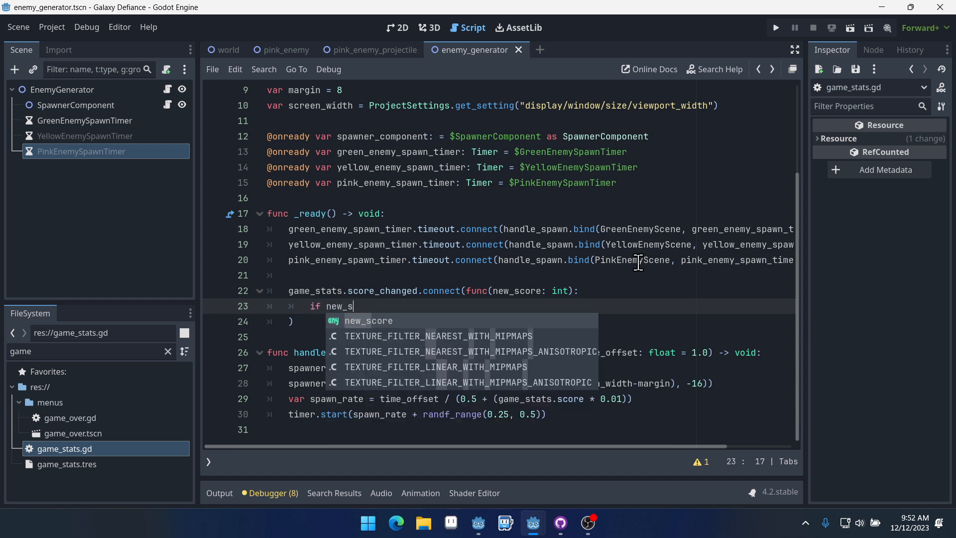
pyautogui.write('core >')
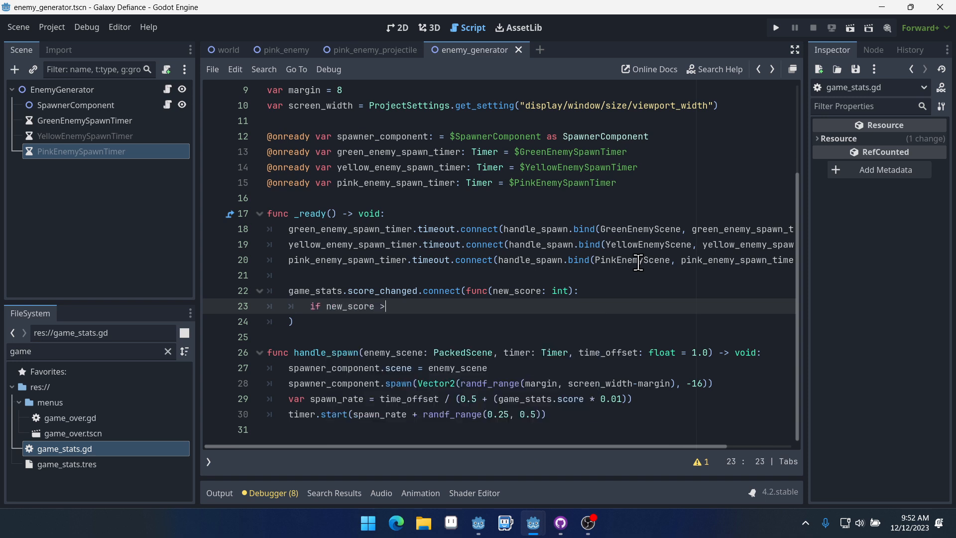
pyautogui.write('10.')
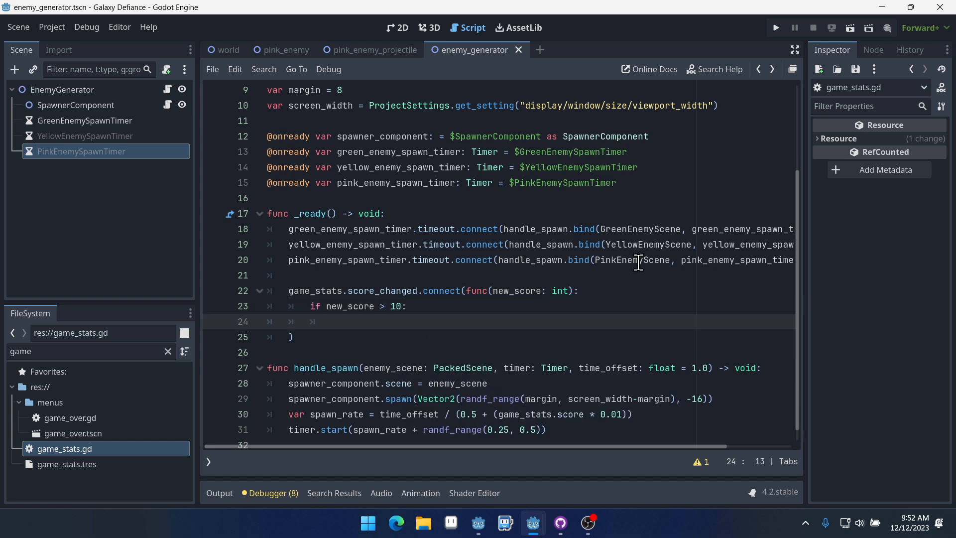
pyautogui.write('yellow_enemy_spawn_timer')
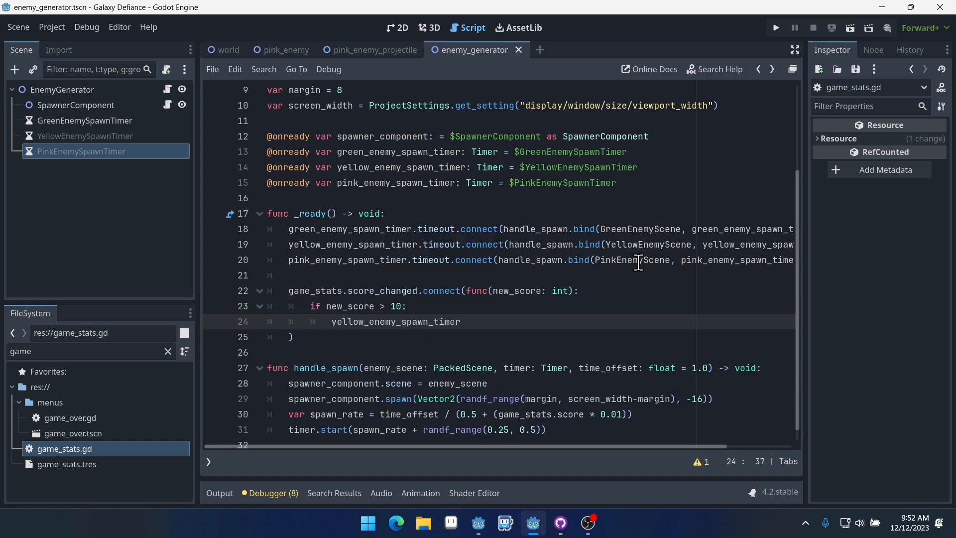
pyautogui.write('.process_mode')
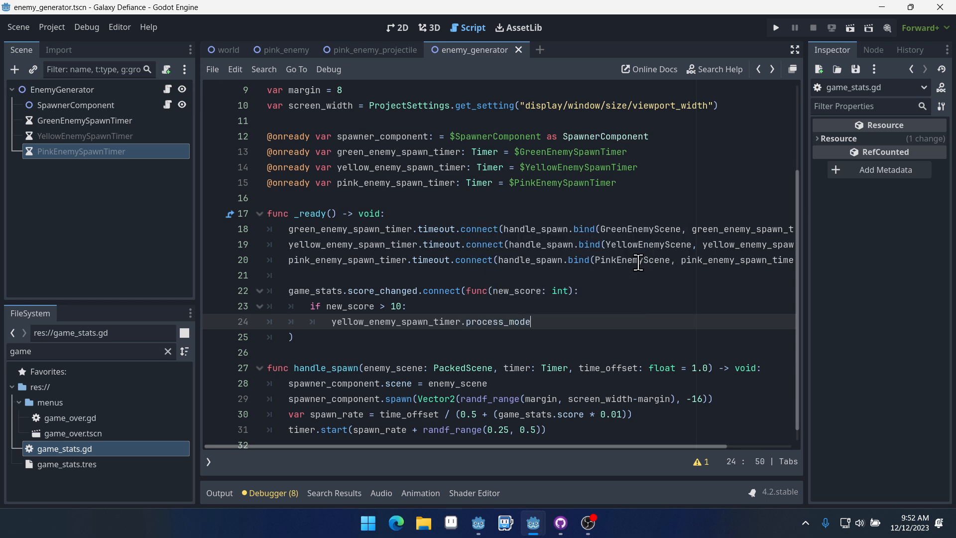
pyautogui.write('" "')
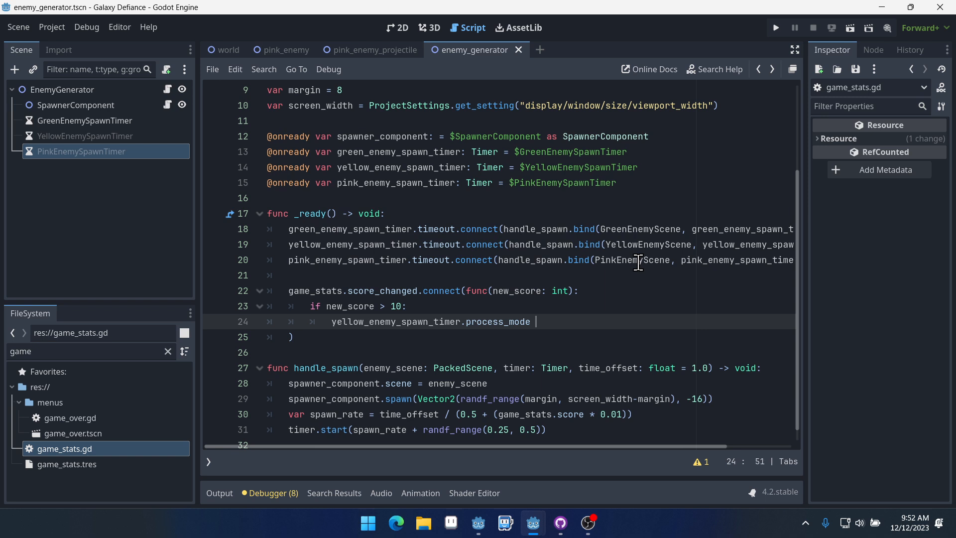
pyautogui.write('= Nod')
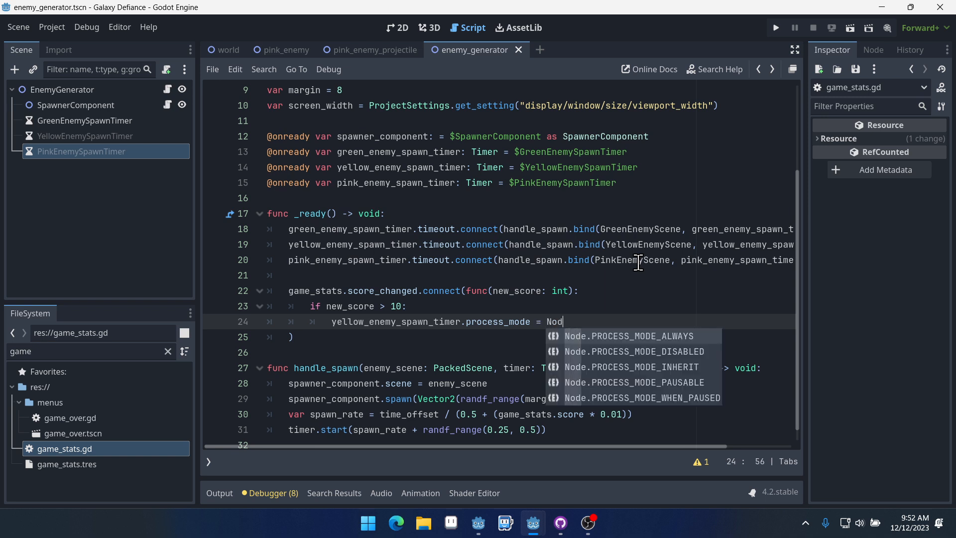
pyautogui.write('e.PROCESS_MODE_INHERIT')
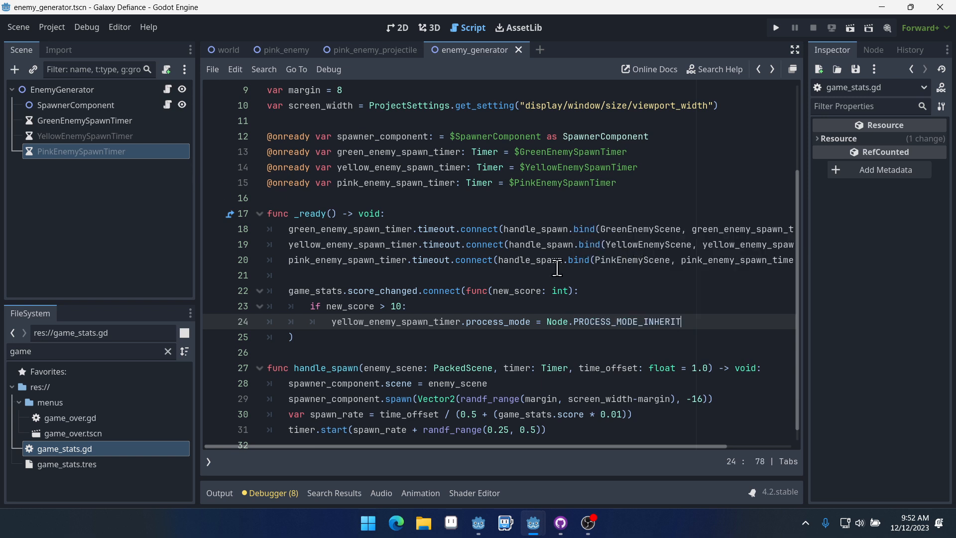
# Add a second check setting pink_enemy_spawn_timer to PROCESS_MODE_INHERIT when new_score > 50.
pyautogui.press('enter')
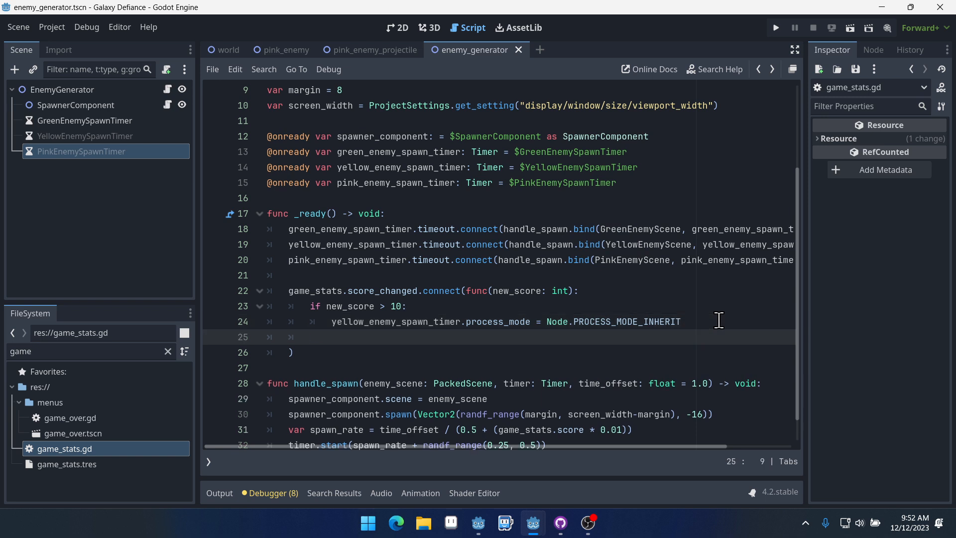
pyautogui.write('if new_score >')
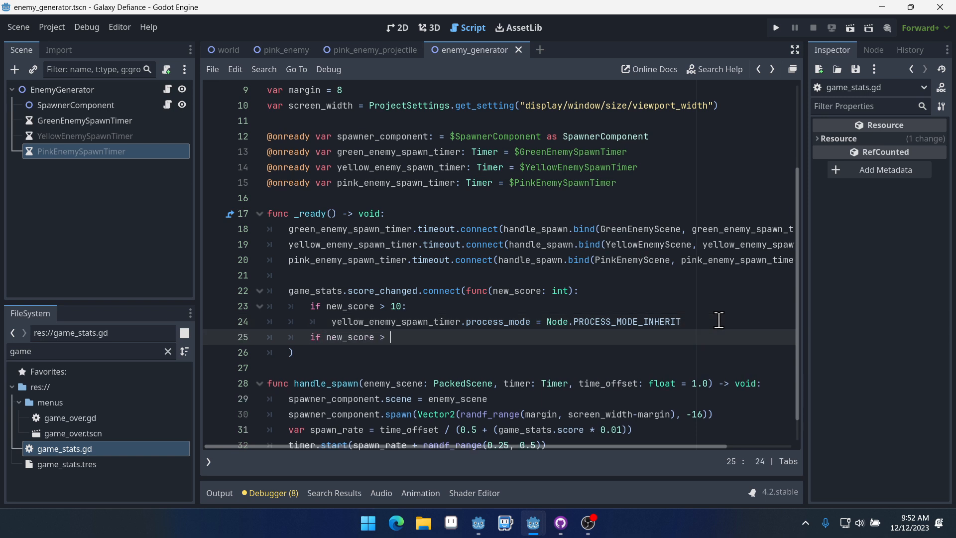
pyautogui.write('50:')
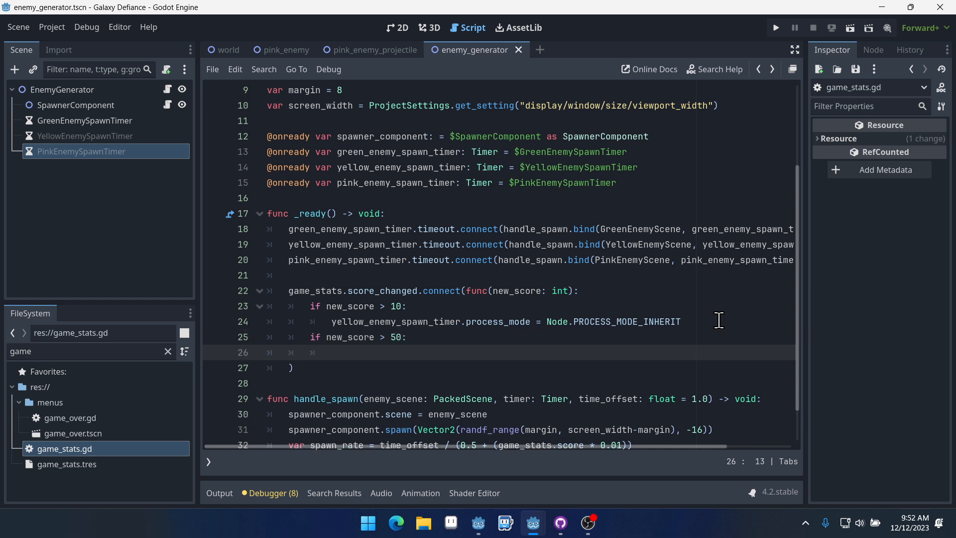
pyautogui.write('pink_enemy_spawn_timer')
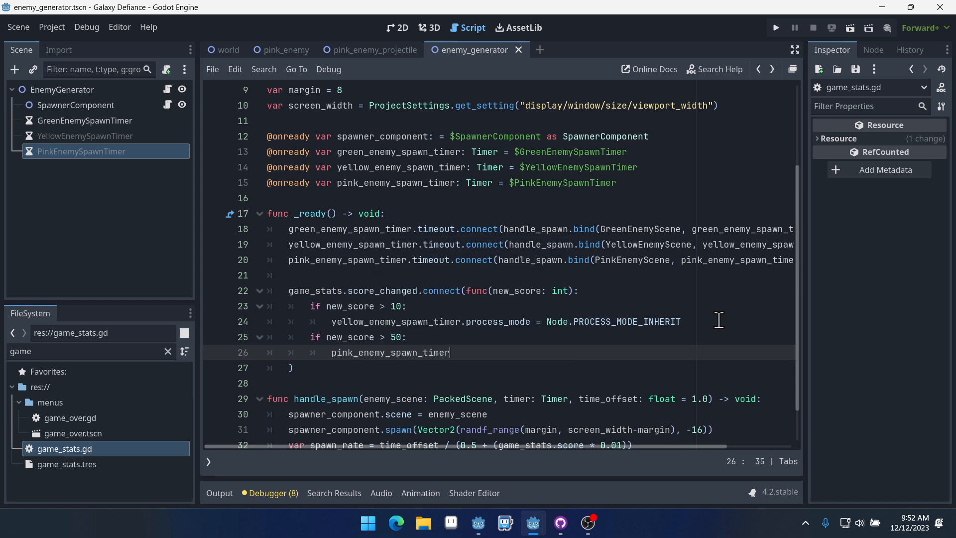
pyautogui.write('.process_mode = No')
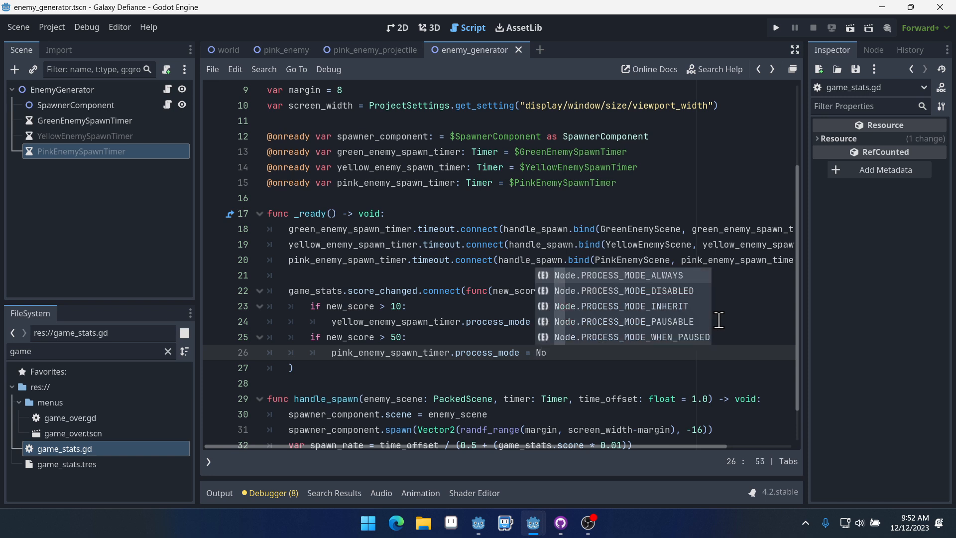
pyautogui.click(617, 306)
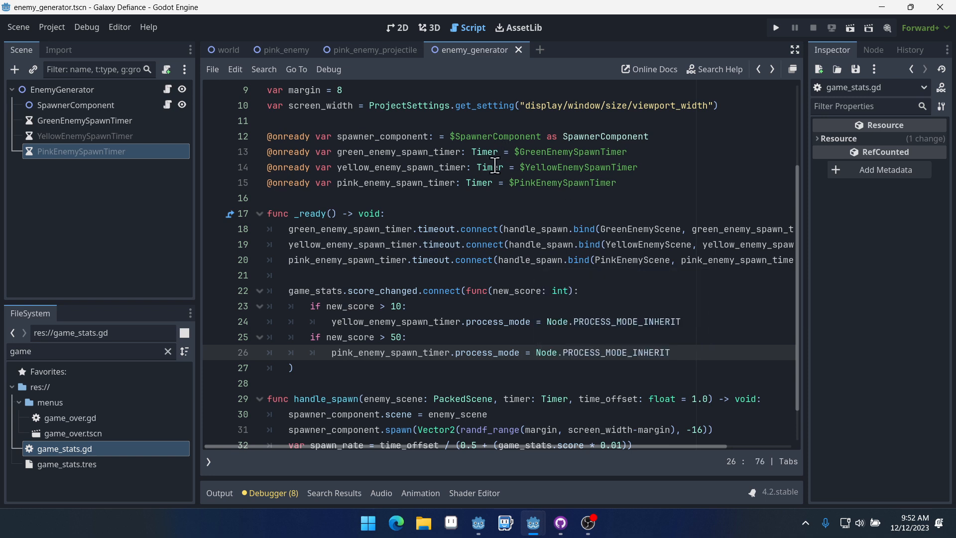
pyautogui.click(561, 182)
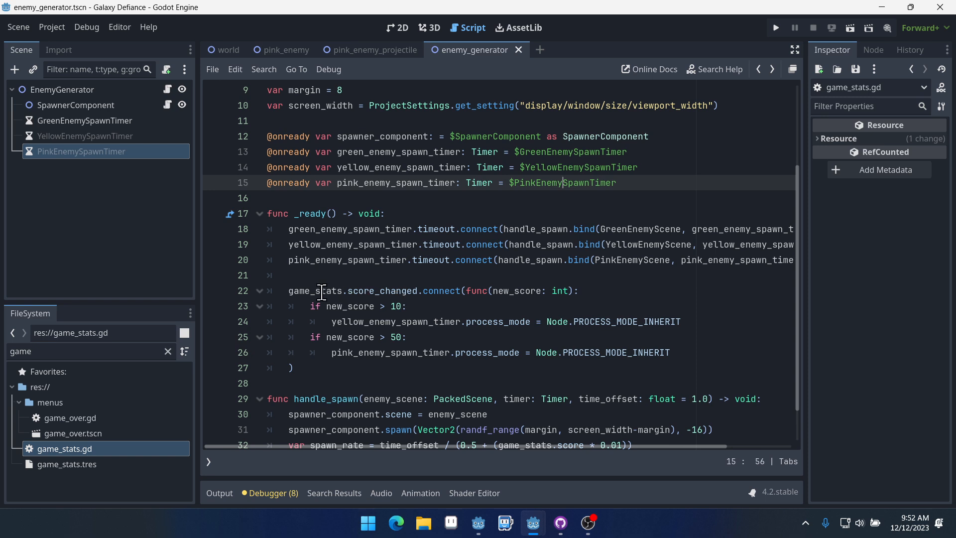